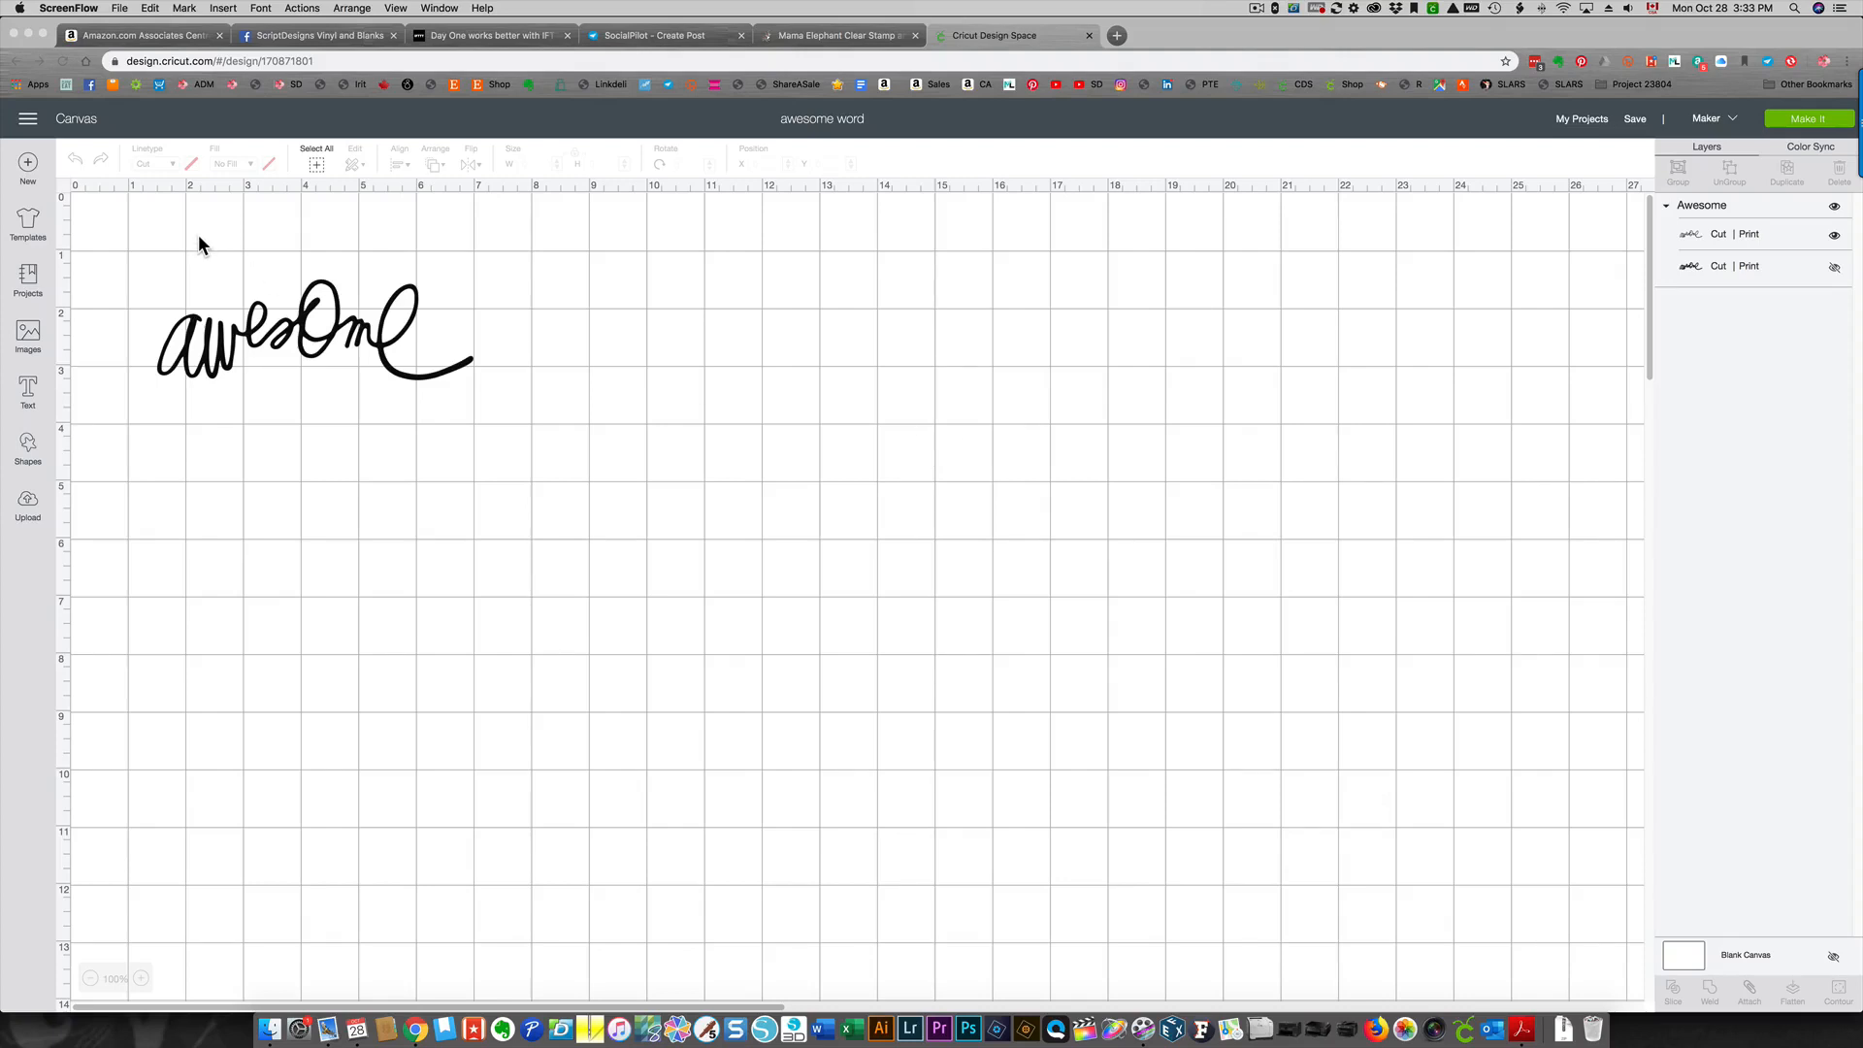
{"action": "mouse_move", "coordinate": [27, 119]}
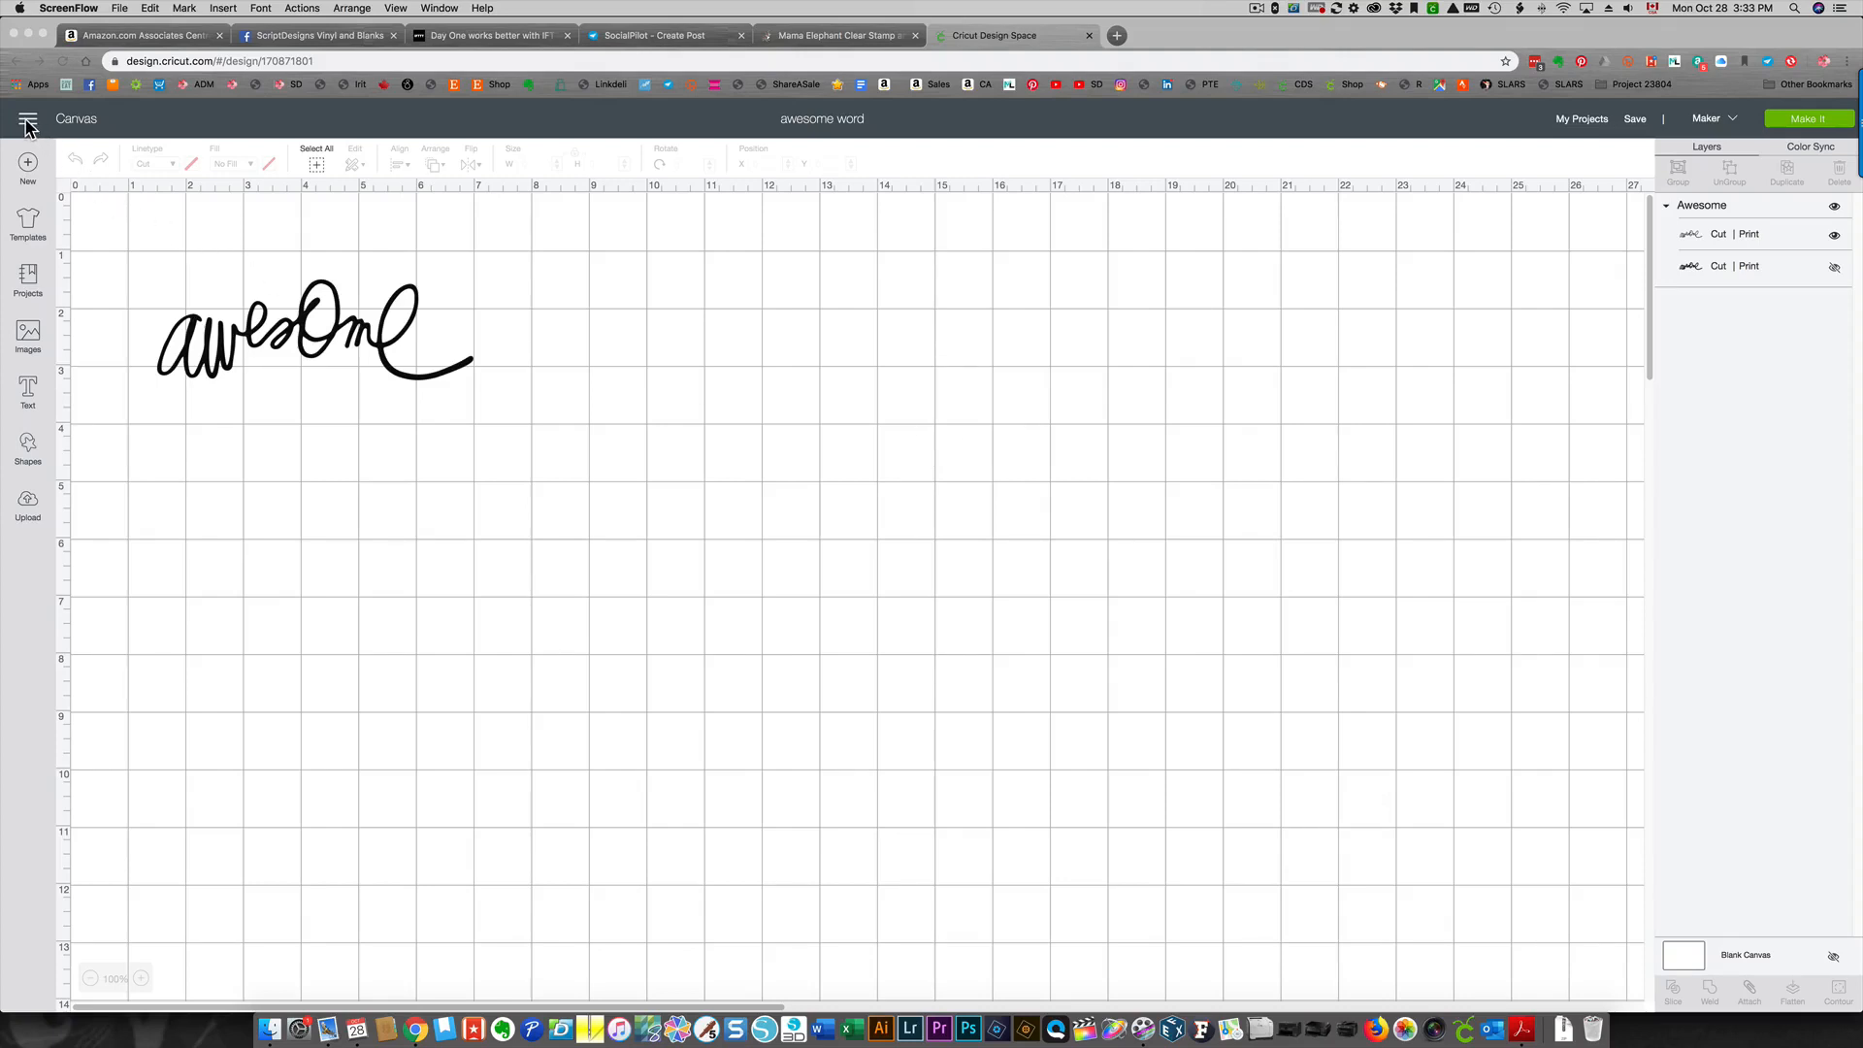
Open the side account menu from the hamburger icon at the top left of the canvas
{"action": "left_click", "coordinate": [26, 118]}
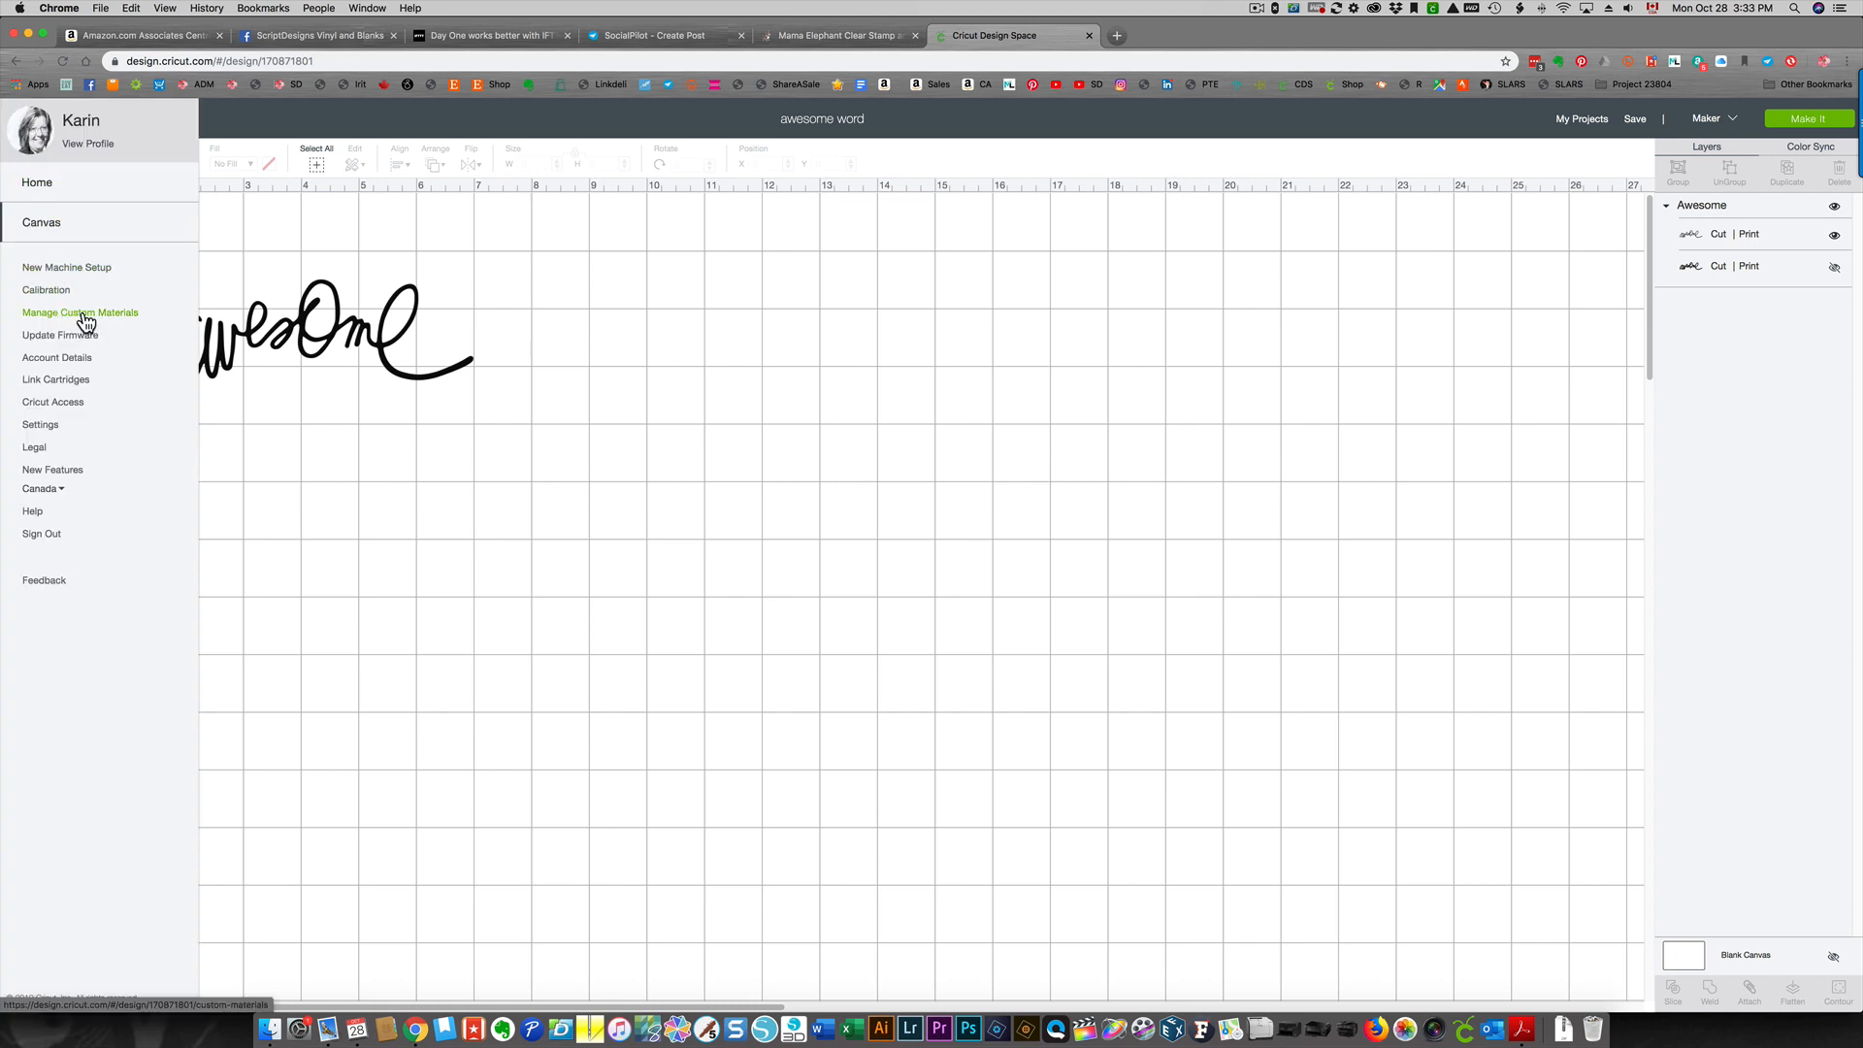
Choose Manage Custom Materials to load the Maker machine's material table
{"action": "left_click", "coordinate": [80, 312]}
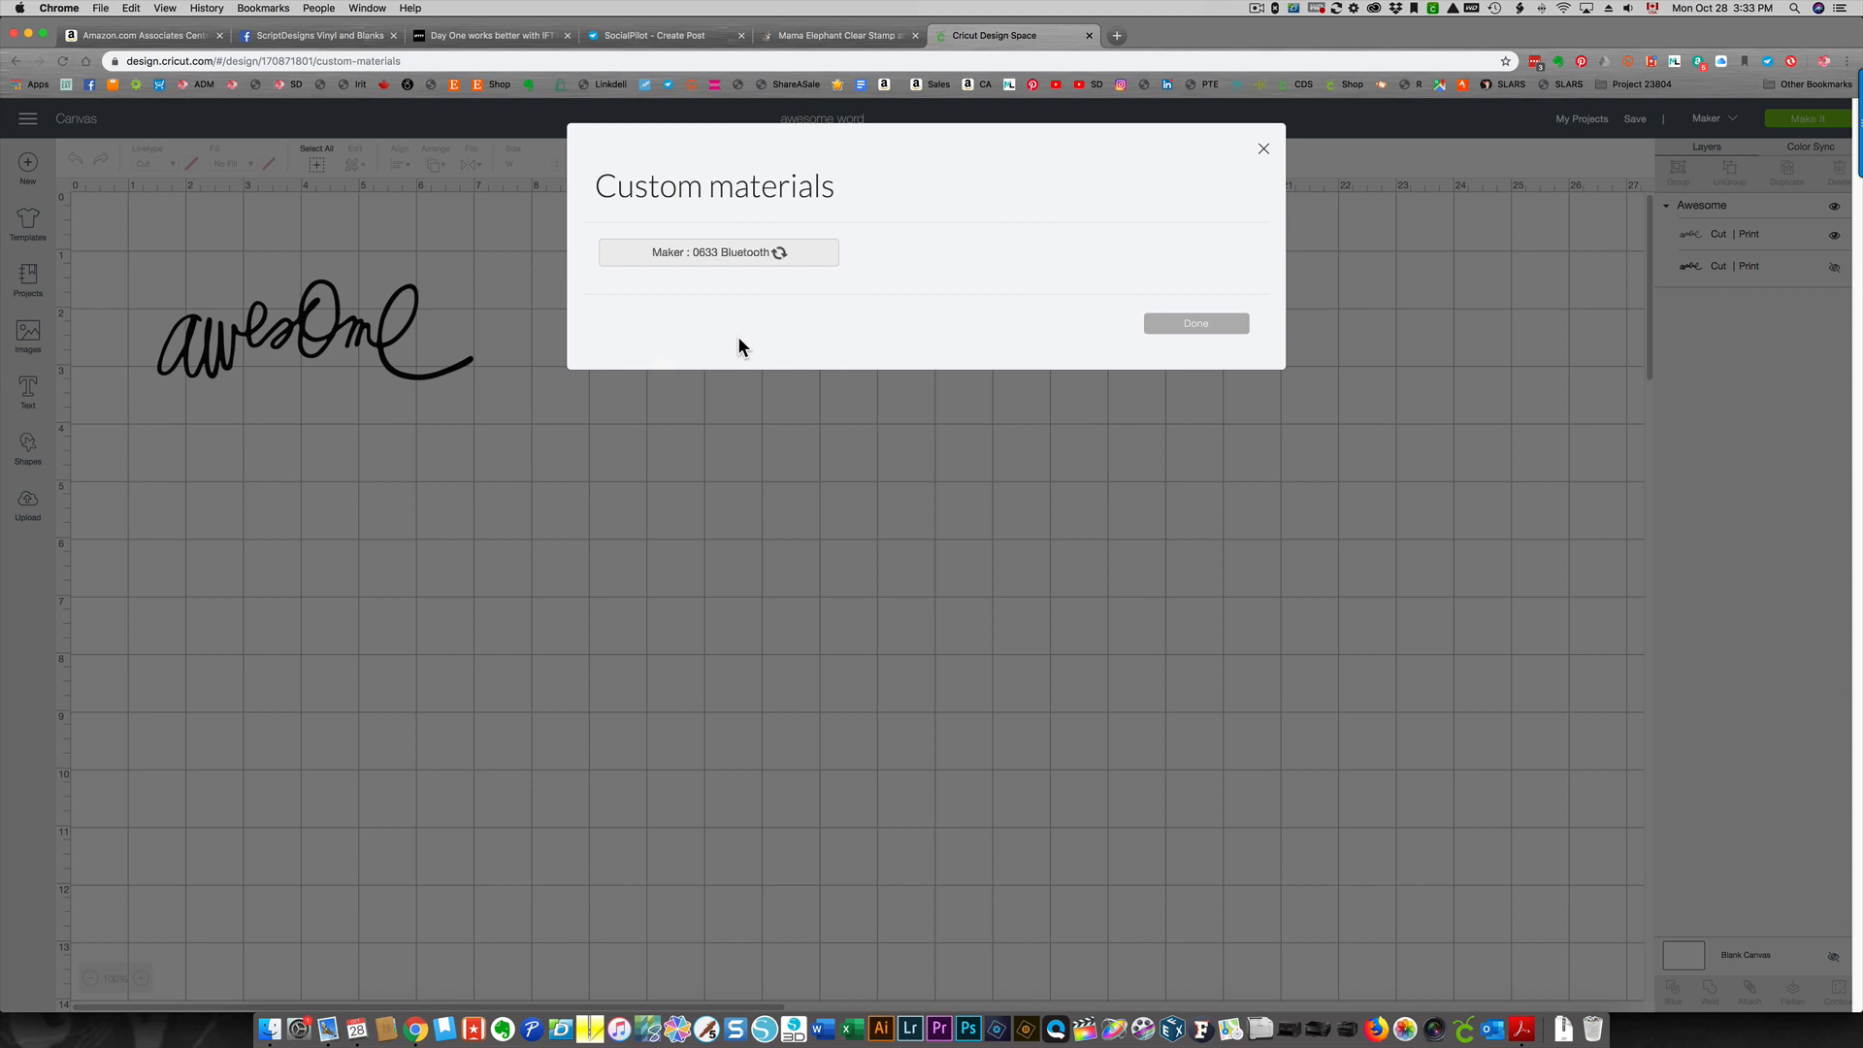
{"action": "mouse_move", "coordinate": [813, 256]}
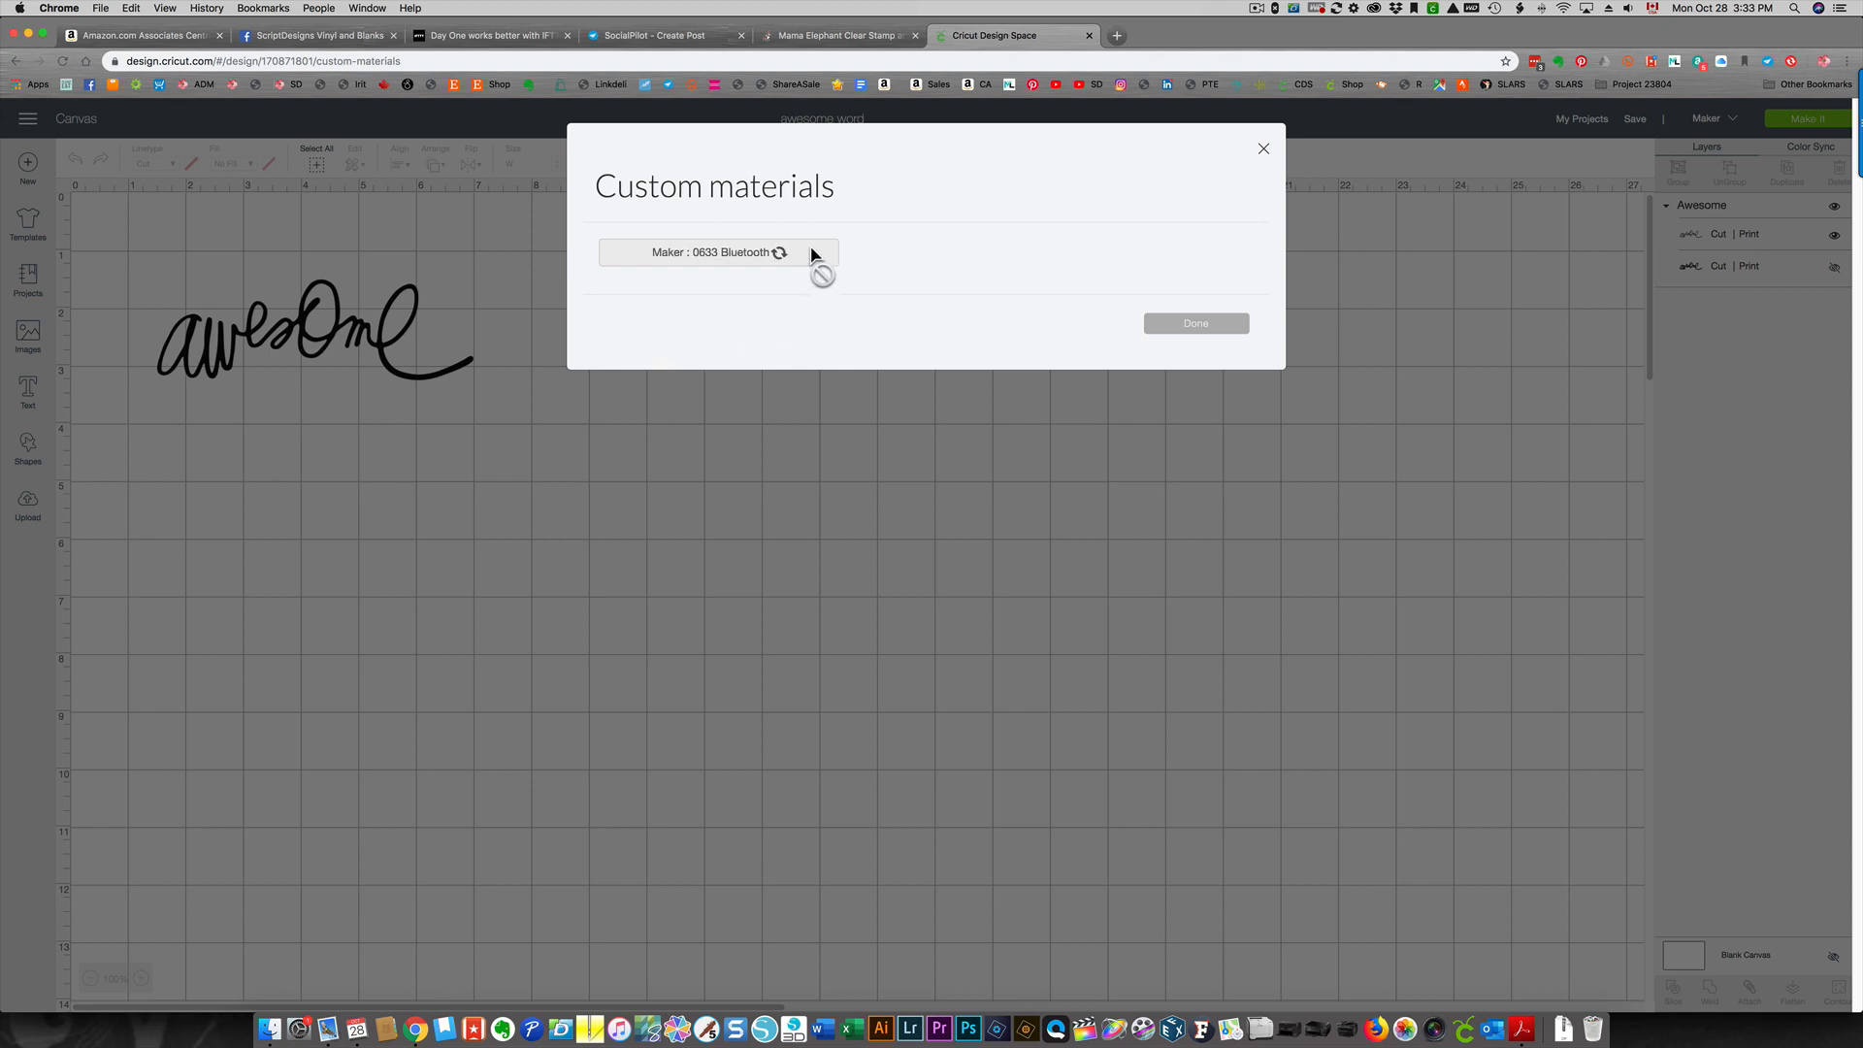
{"action": "mouse_move", "coordinate": [831, 255]}
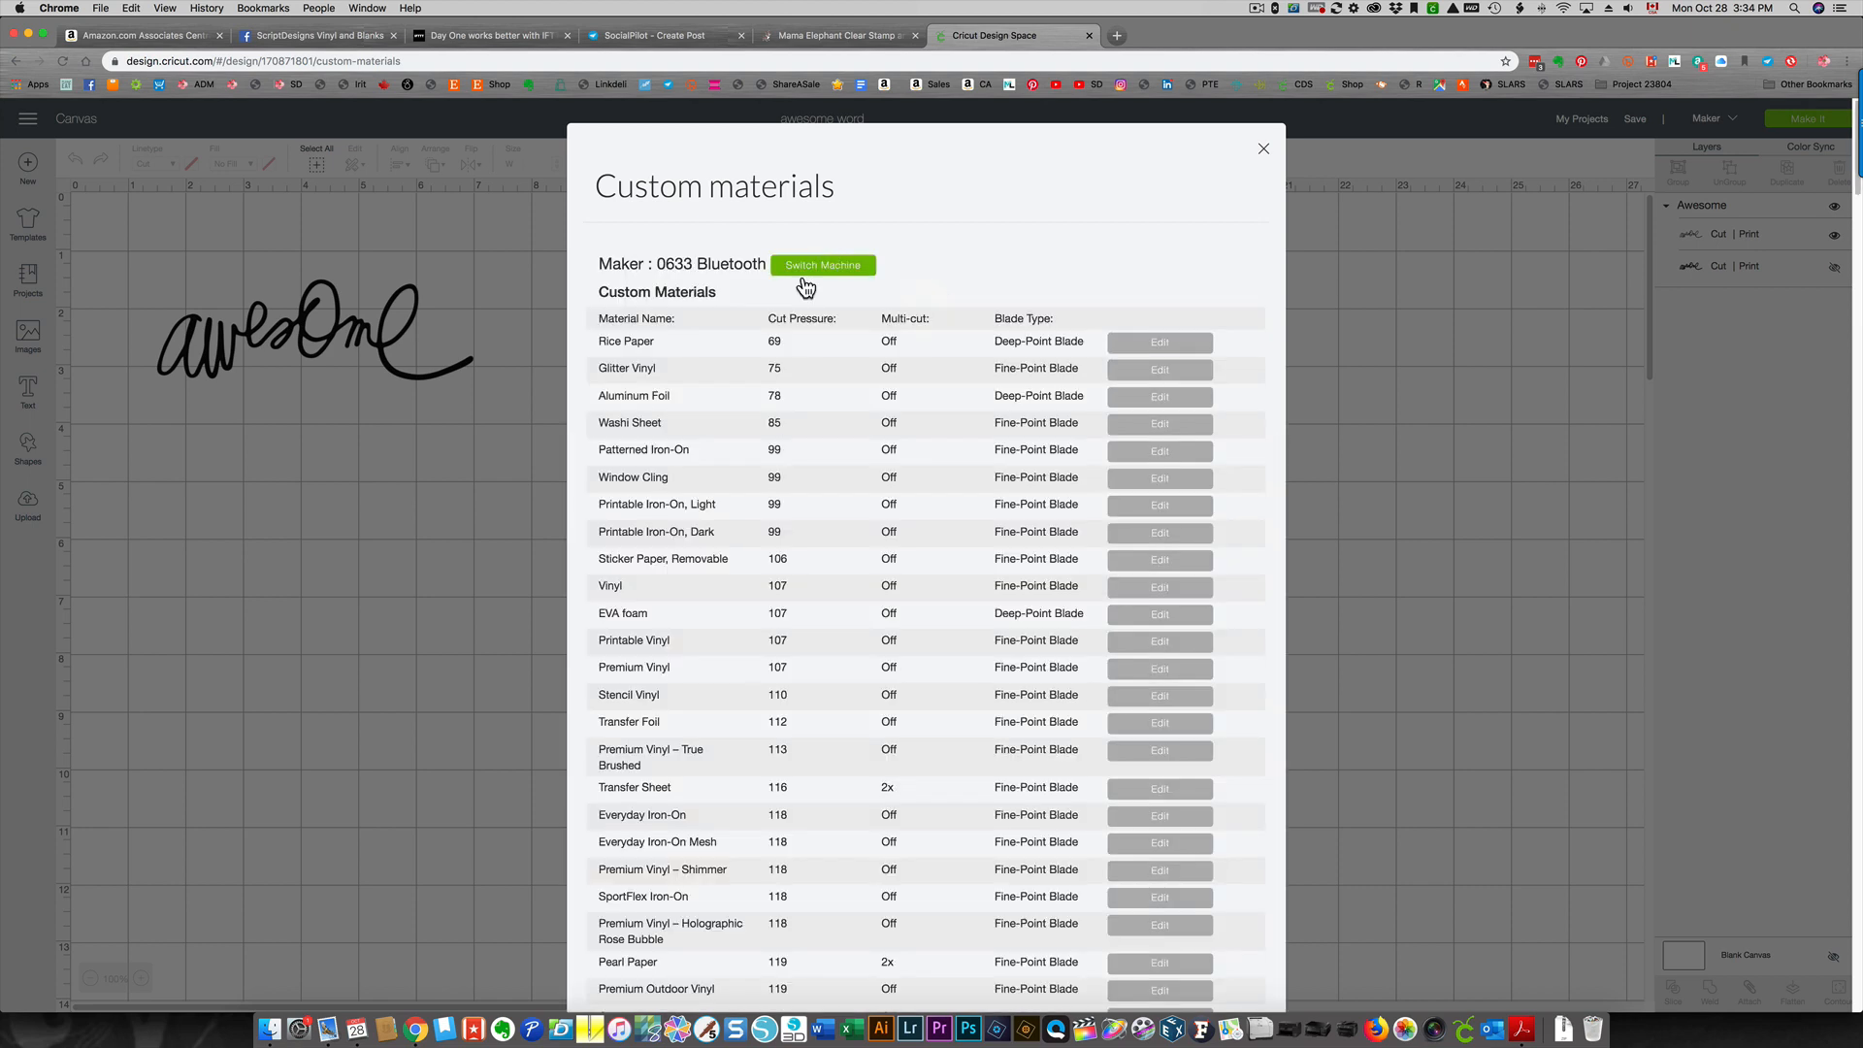
{"action": "mouse_move", "coordinate": [790, 412]}
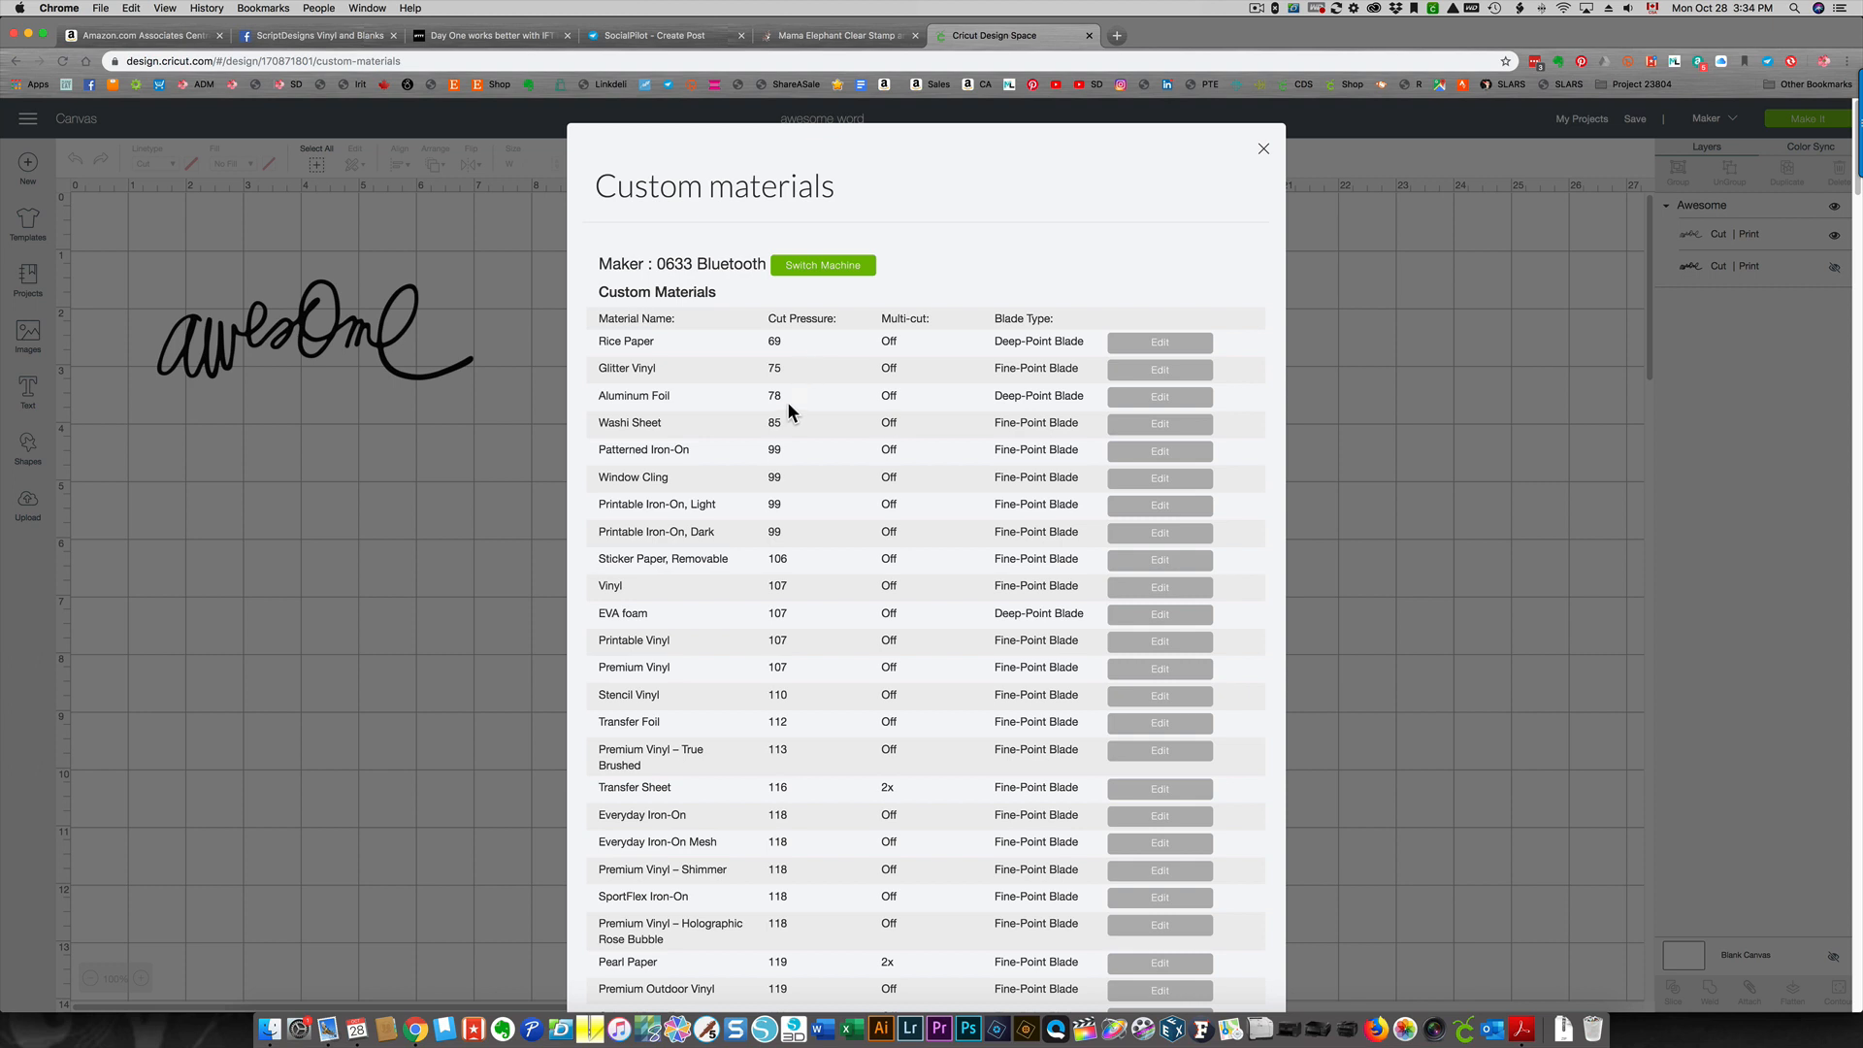
{"action": "mouse_move", "coordinate": [703, 630]}
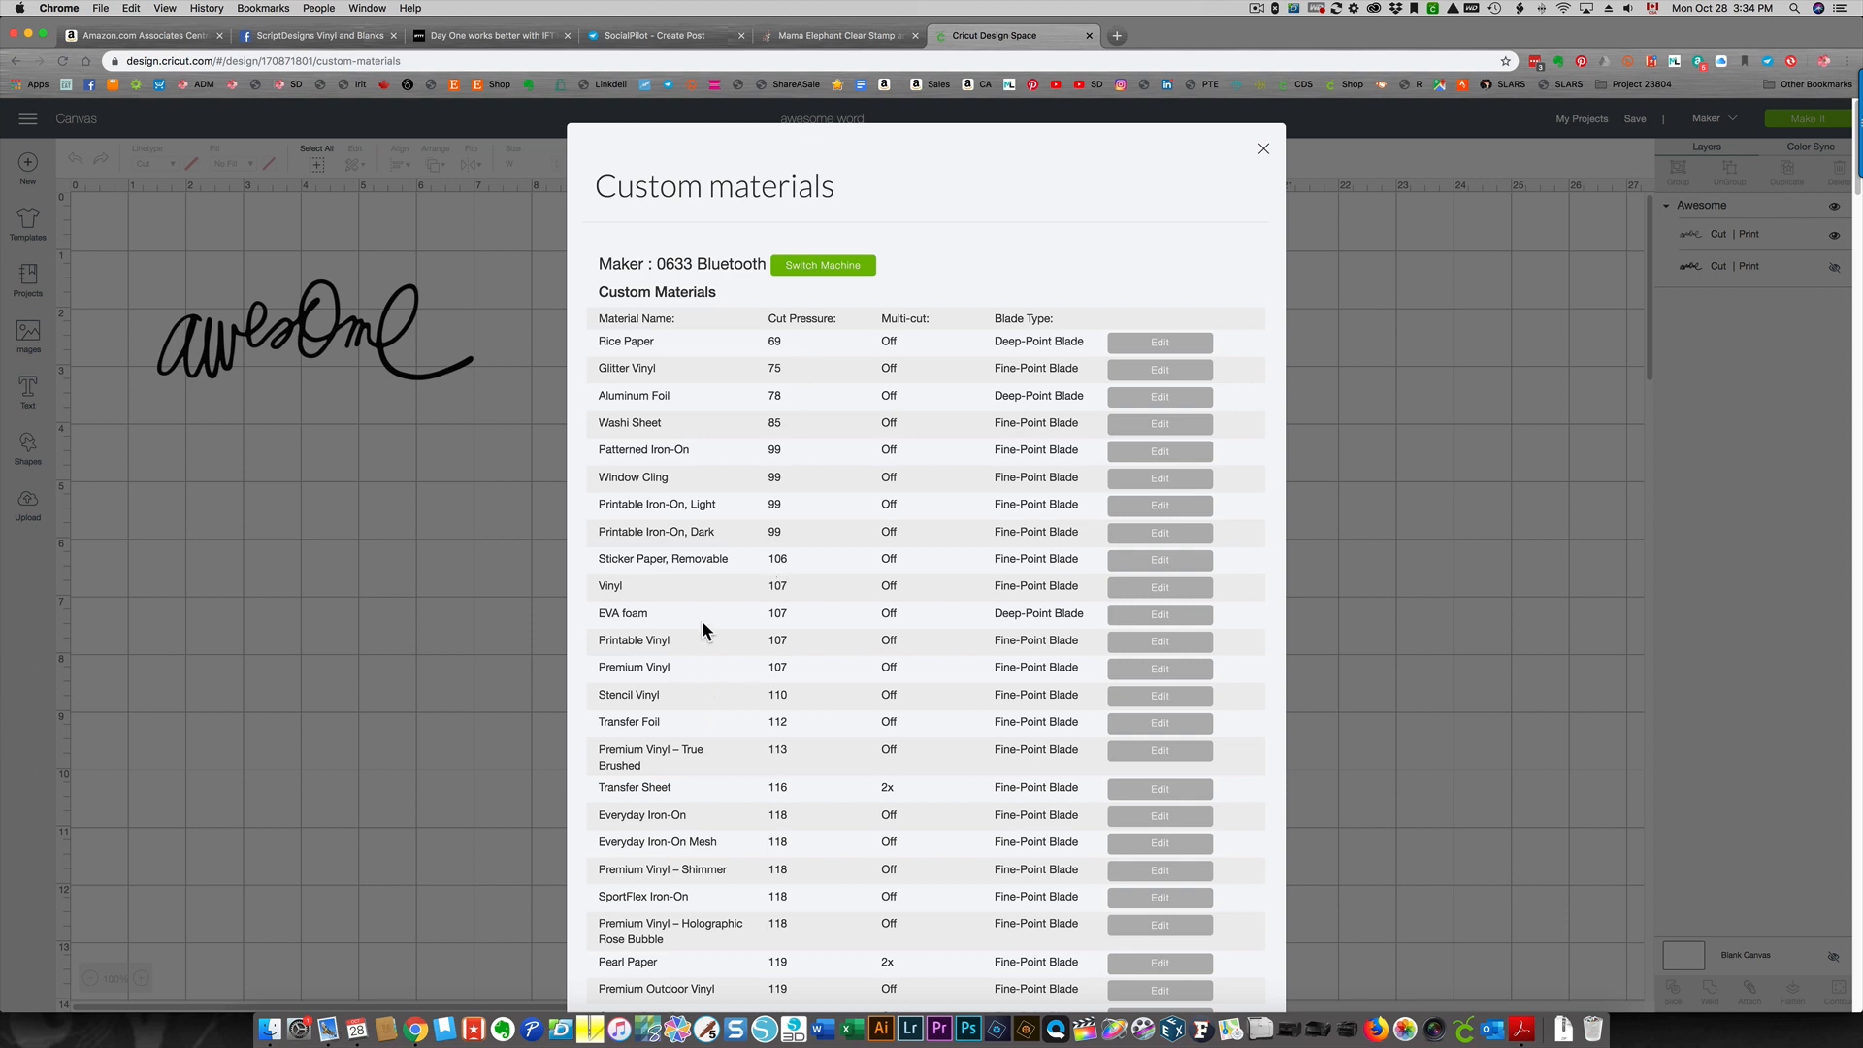
{"action": "mouse_move", "coordinate": [664, 667]}
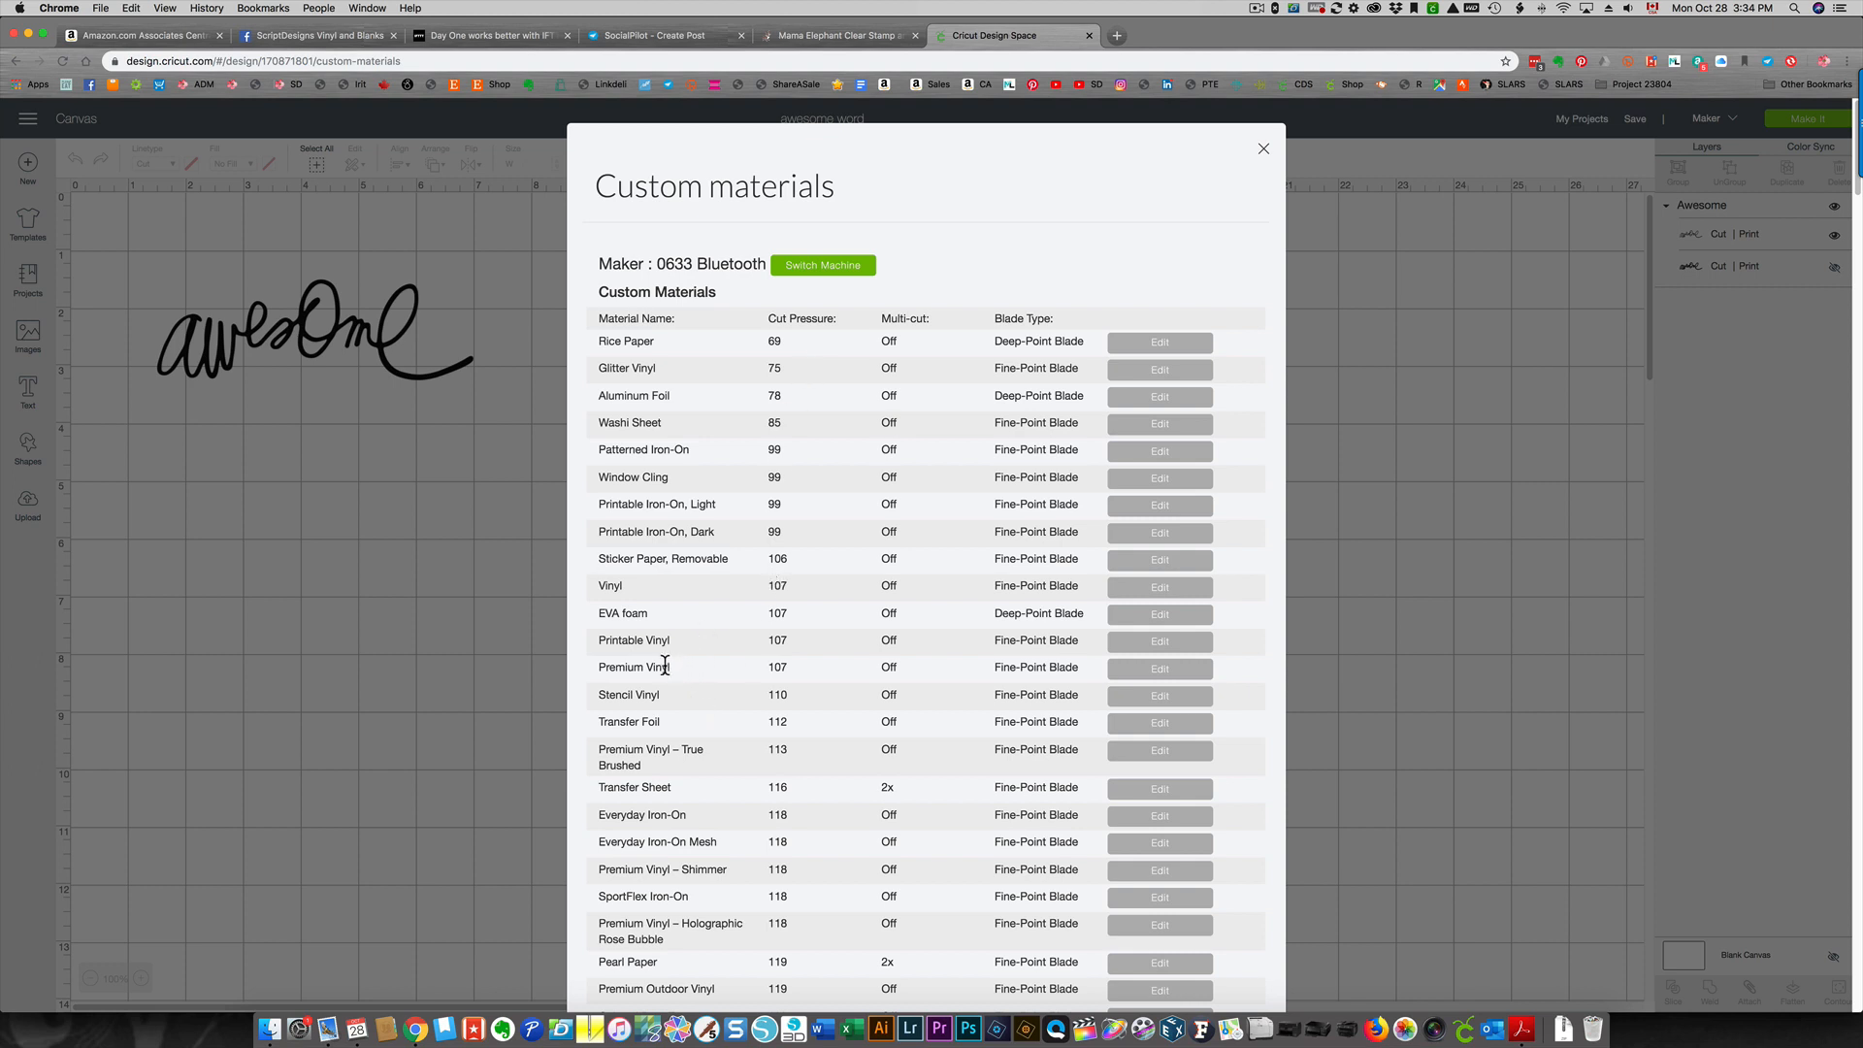
{"action": "mouse_move", "coordinate": [1126, 677]}
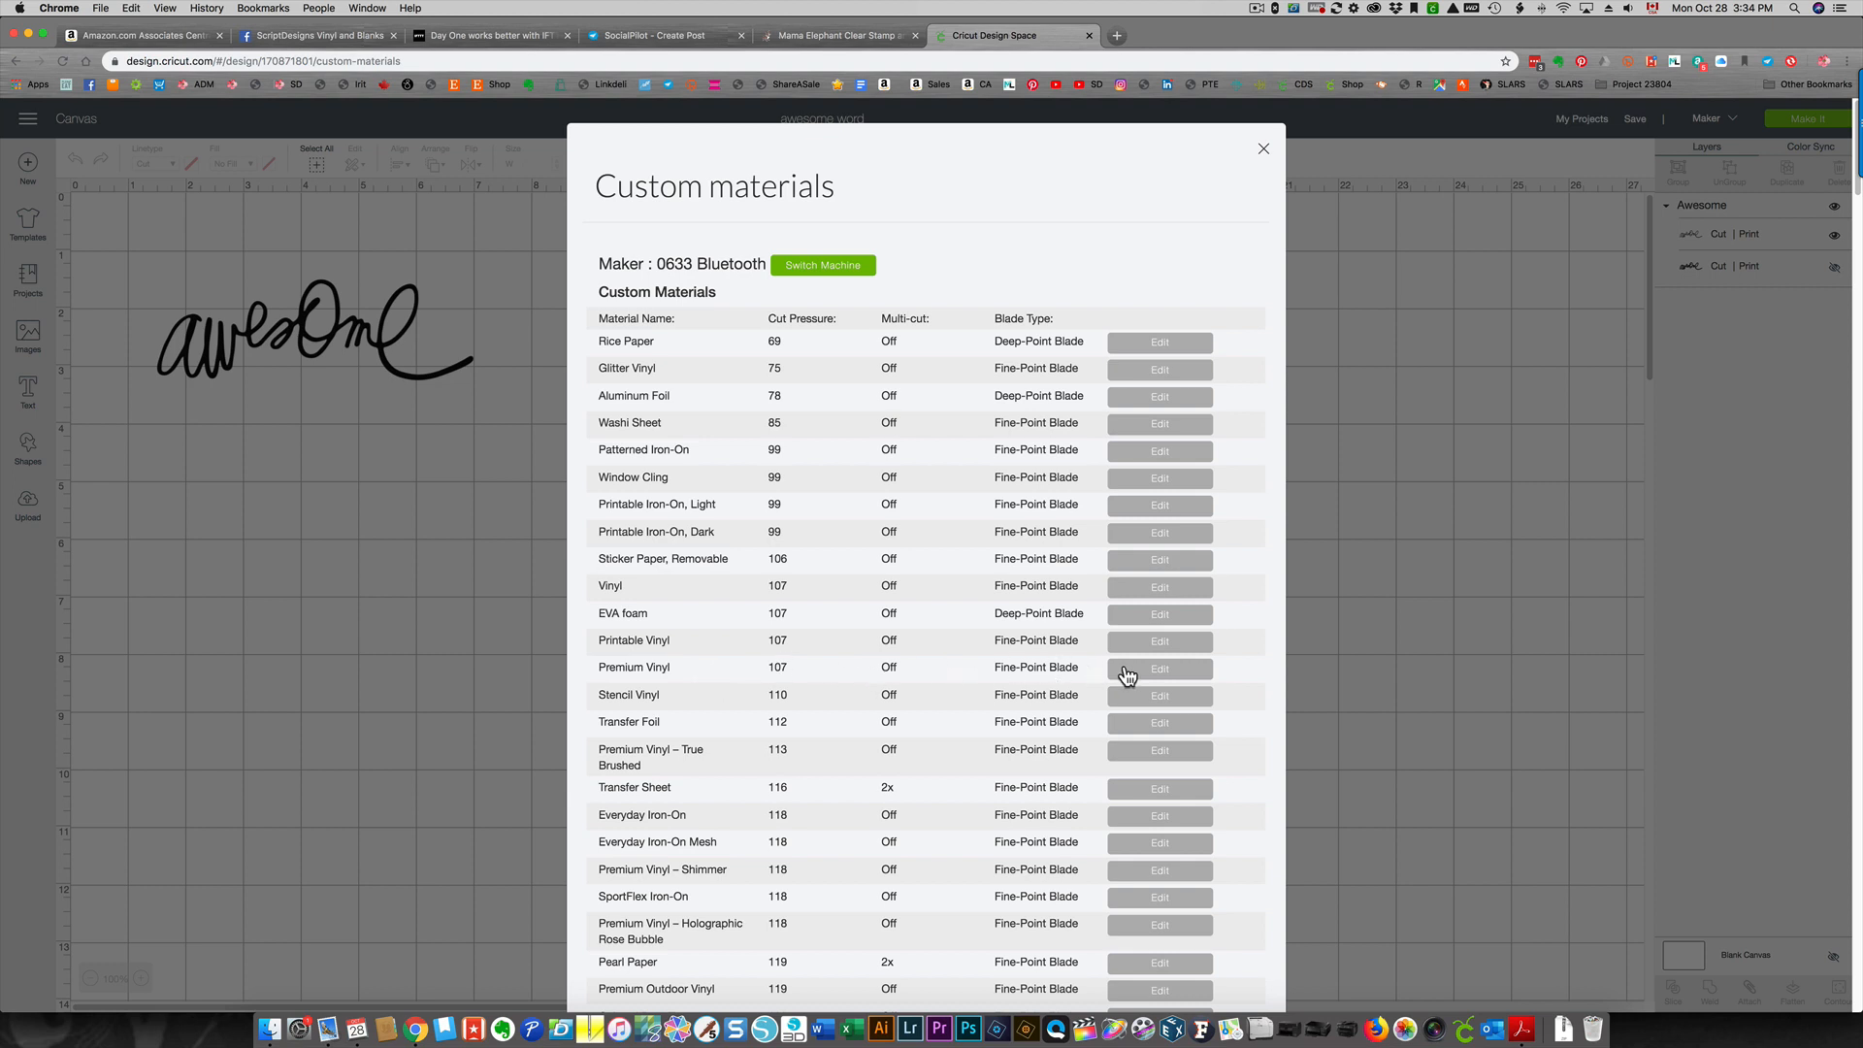
Edit the Premium Vinyl row, raising cut pressure from 107 to 115, and save
{"action": "left_click", "coordinate": [1158, 668]}
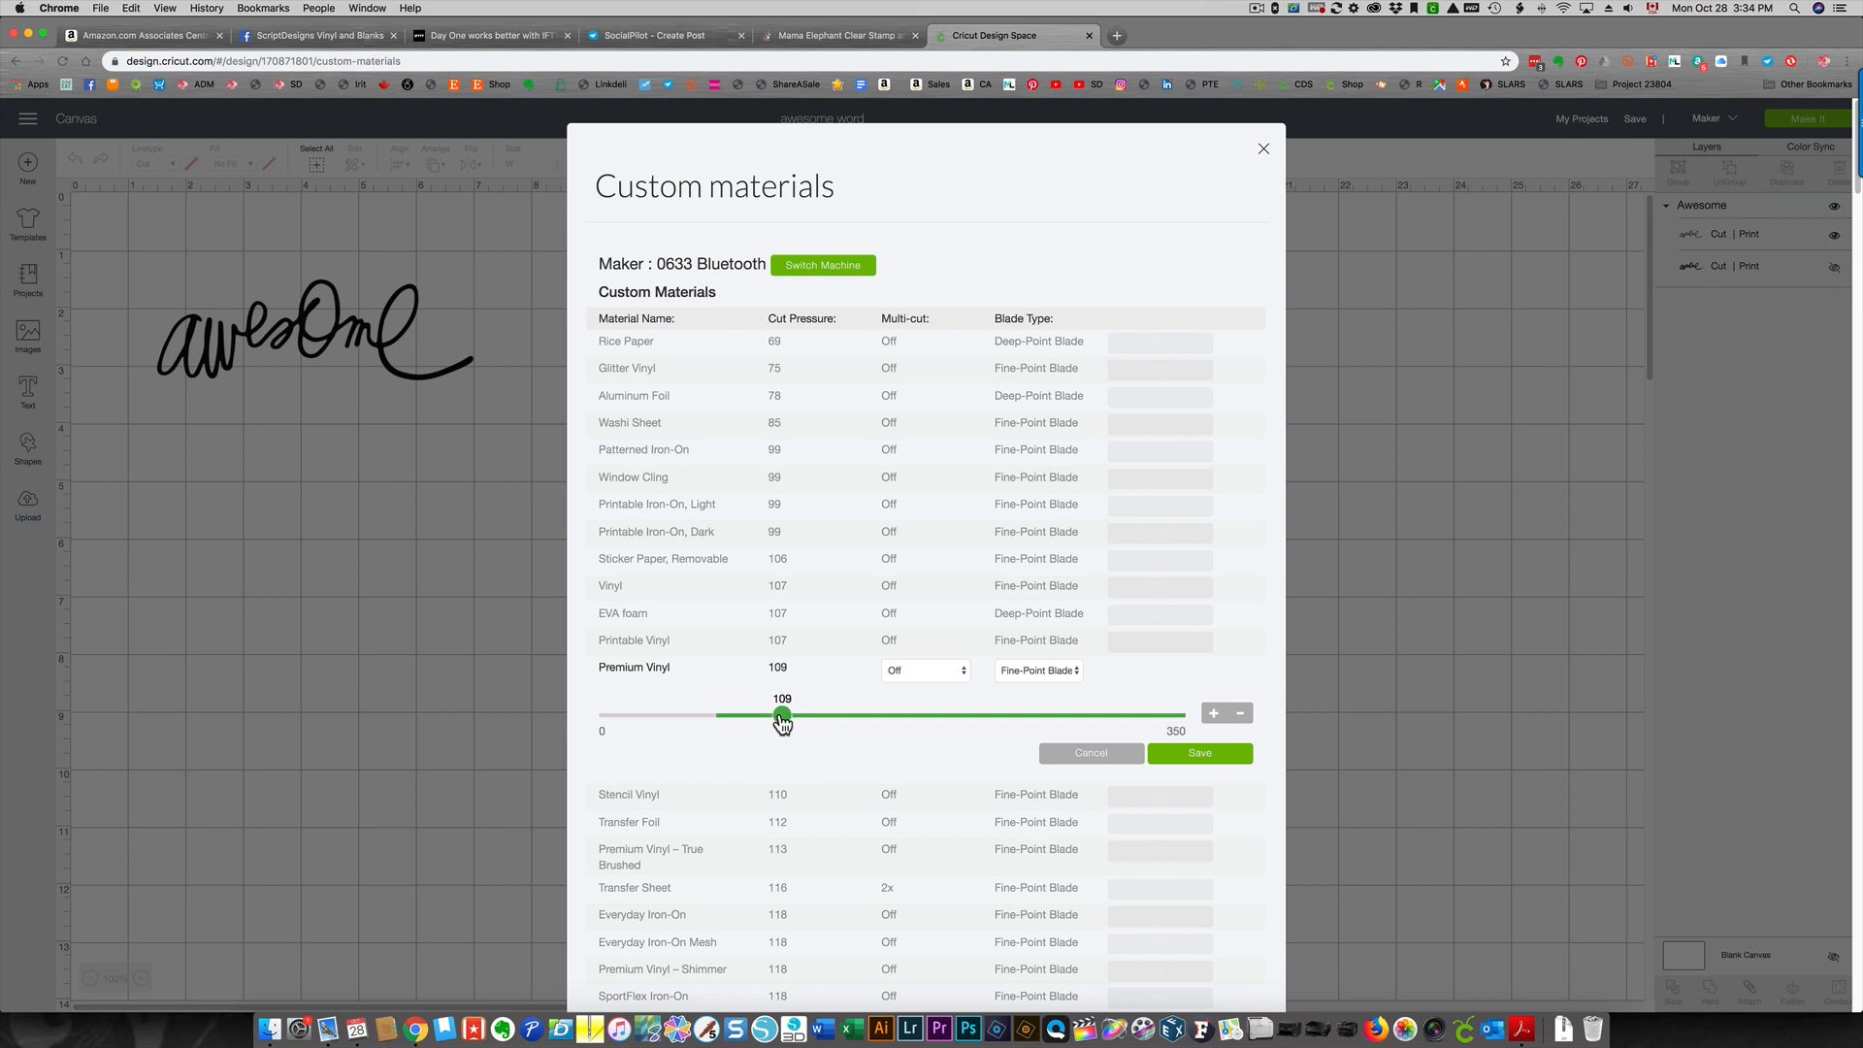
{"action": "mouse_move", "coordinate": [1213, 722]}
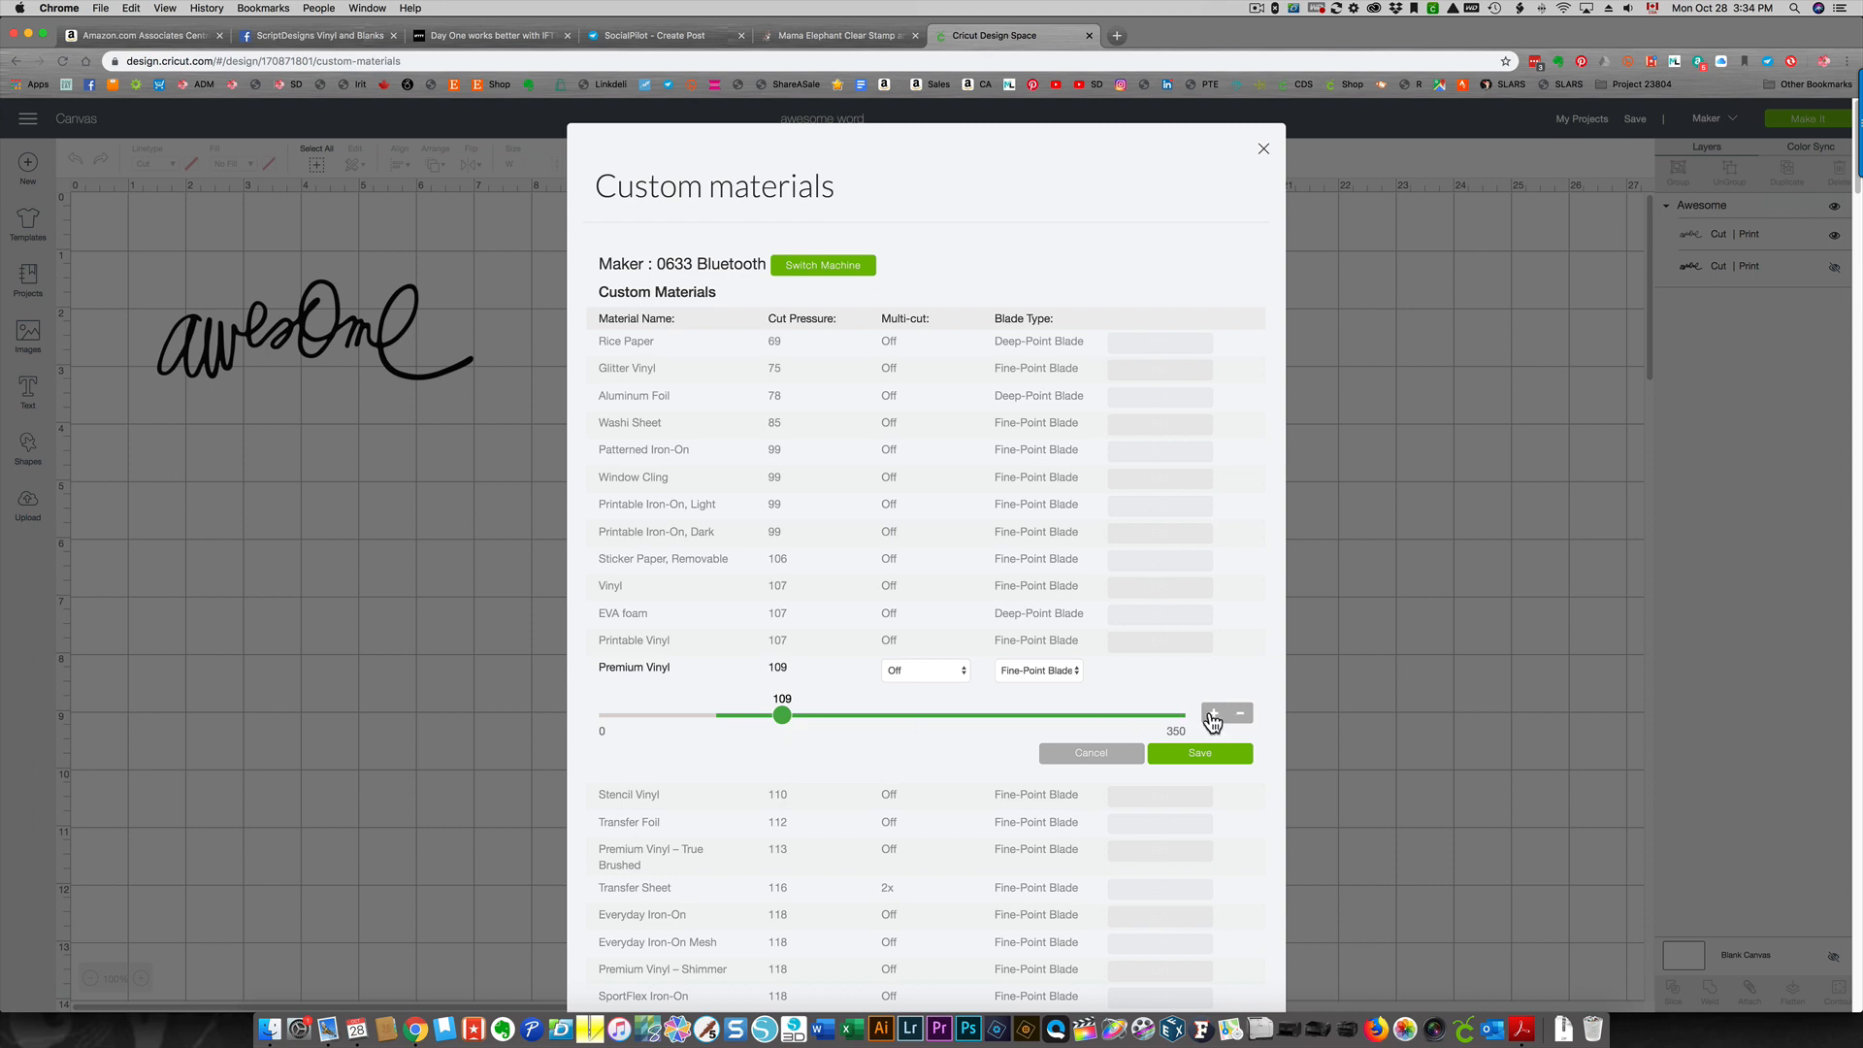
{"action": "left_click", "coordinate": [1213, 714]}
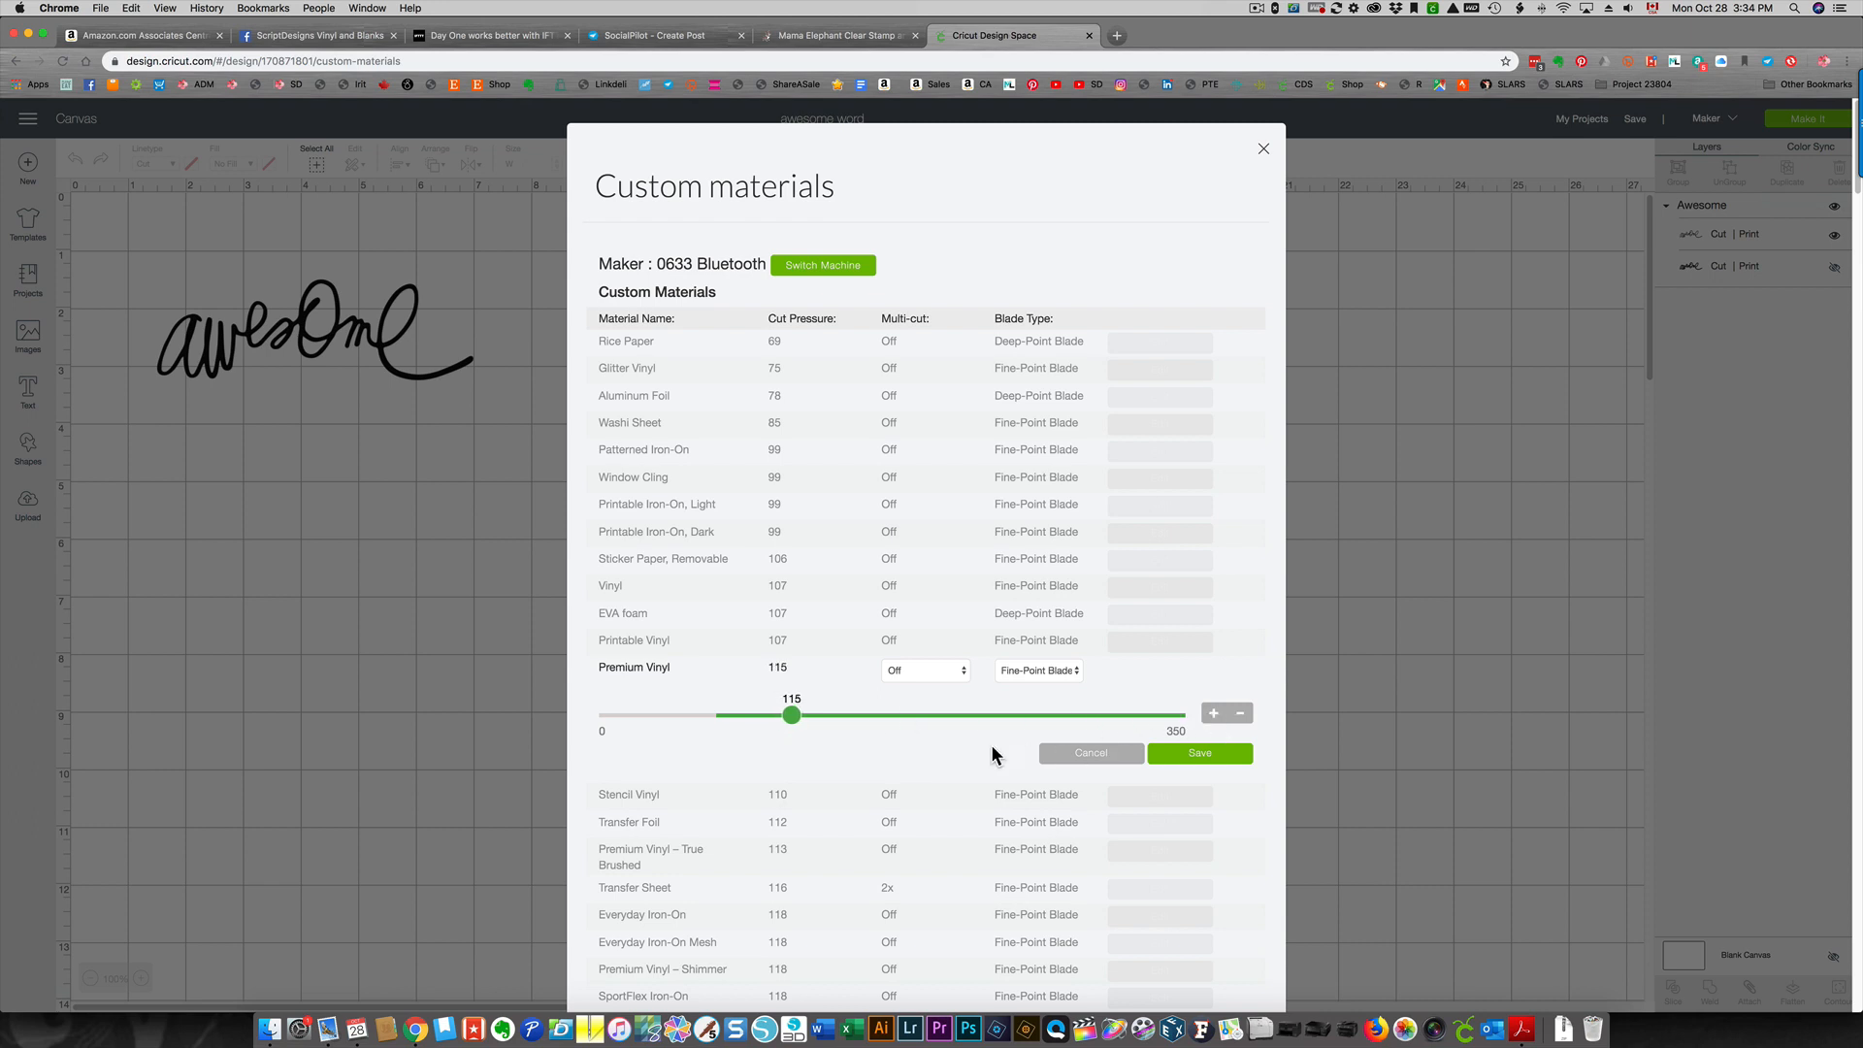
{"action": "mouse_move", "coordinate": [900, 713]}
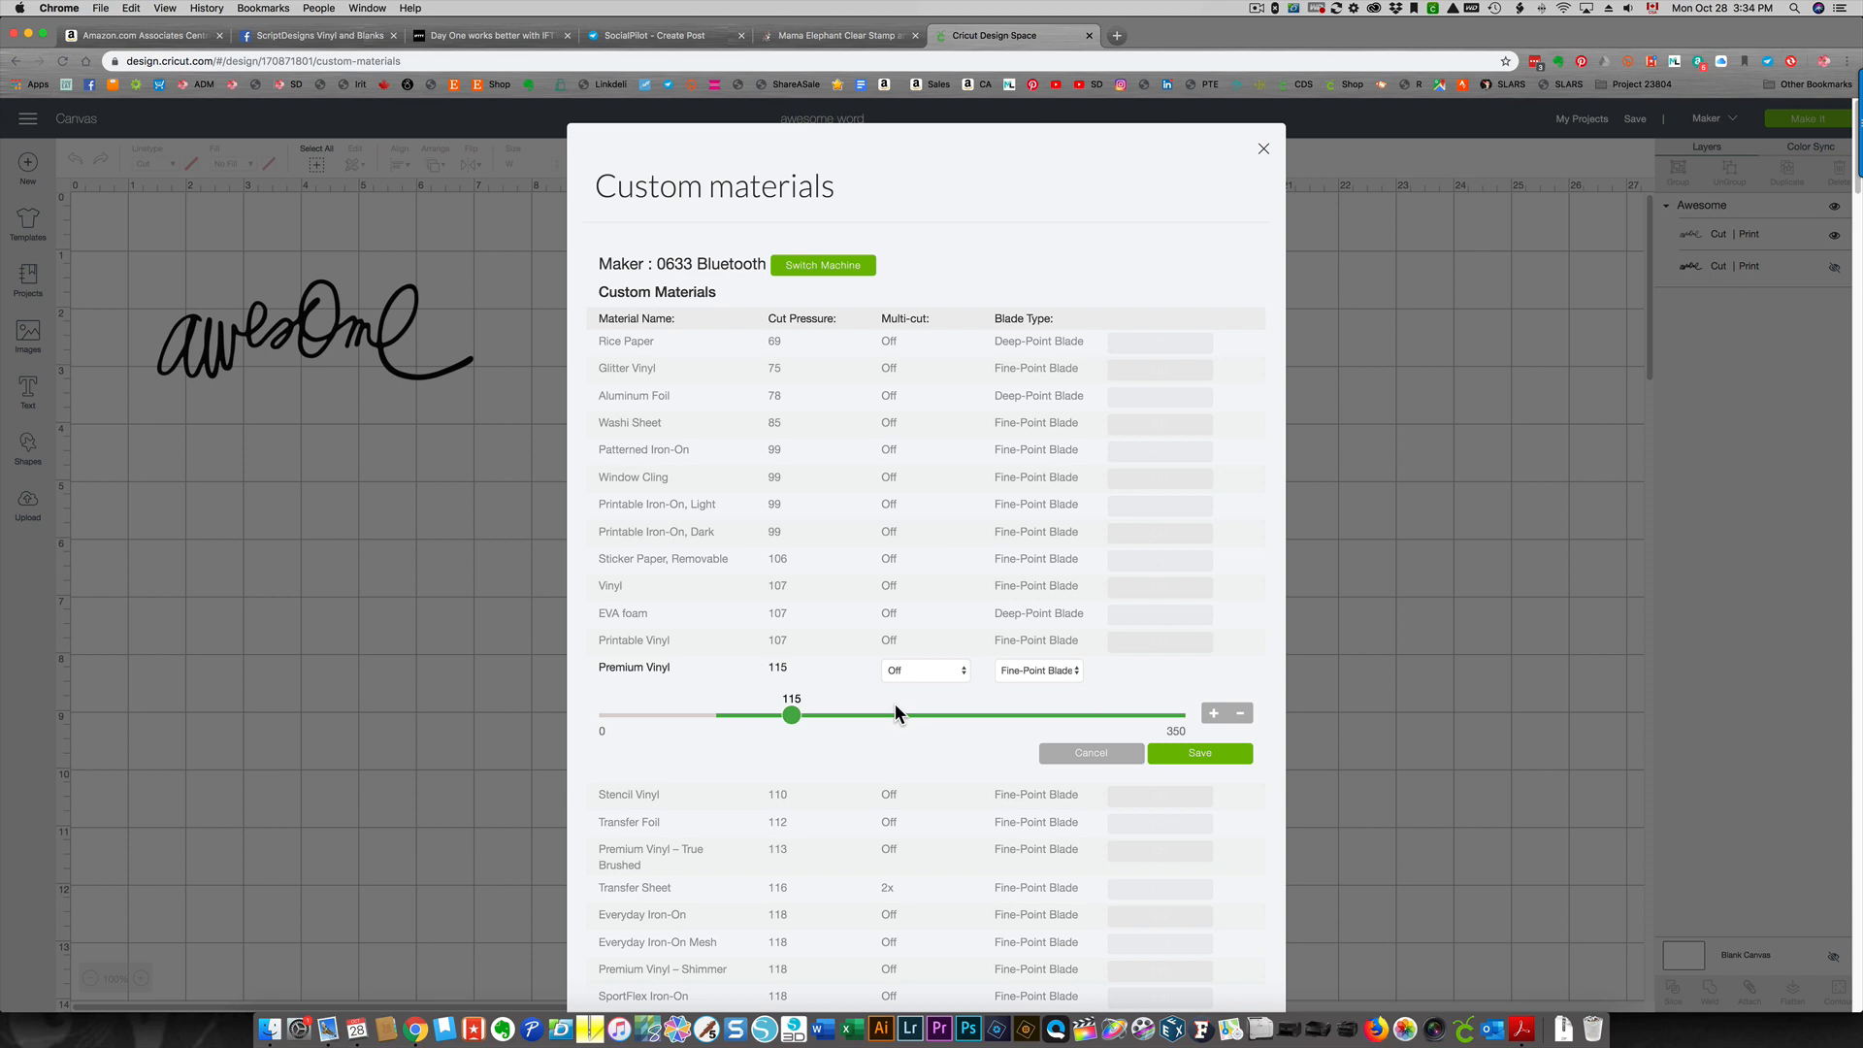
{"action": "mouse_move", "coordinate": [1200, 761]}
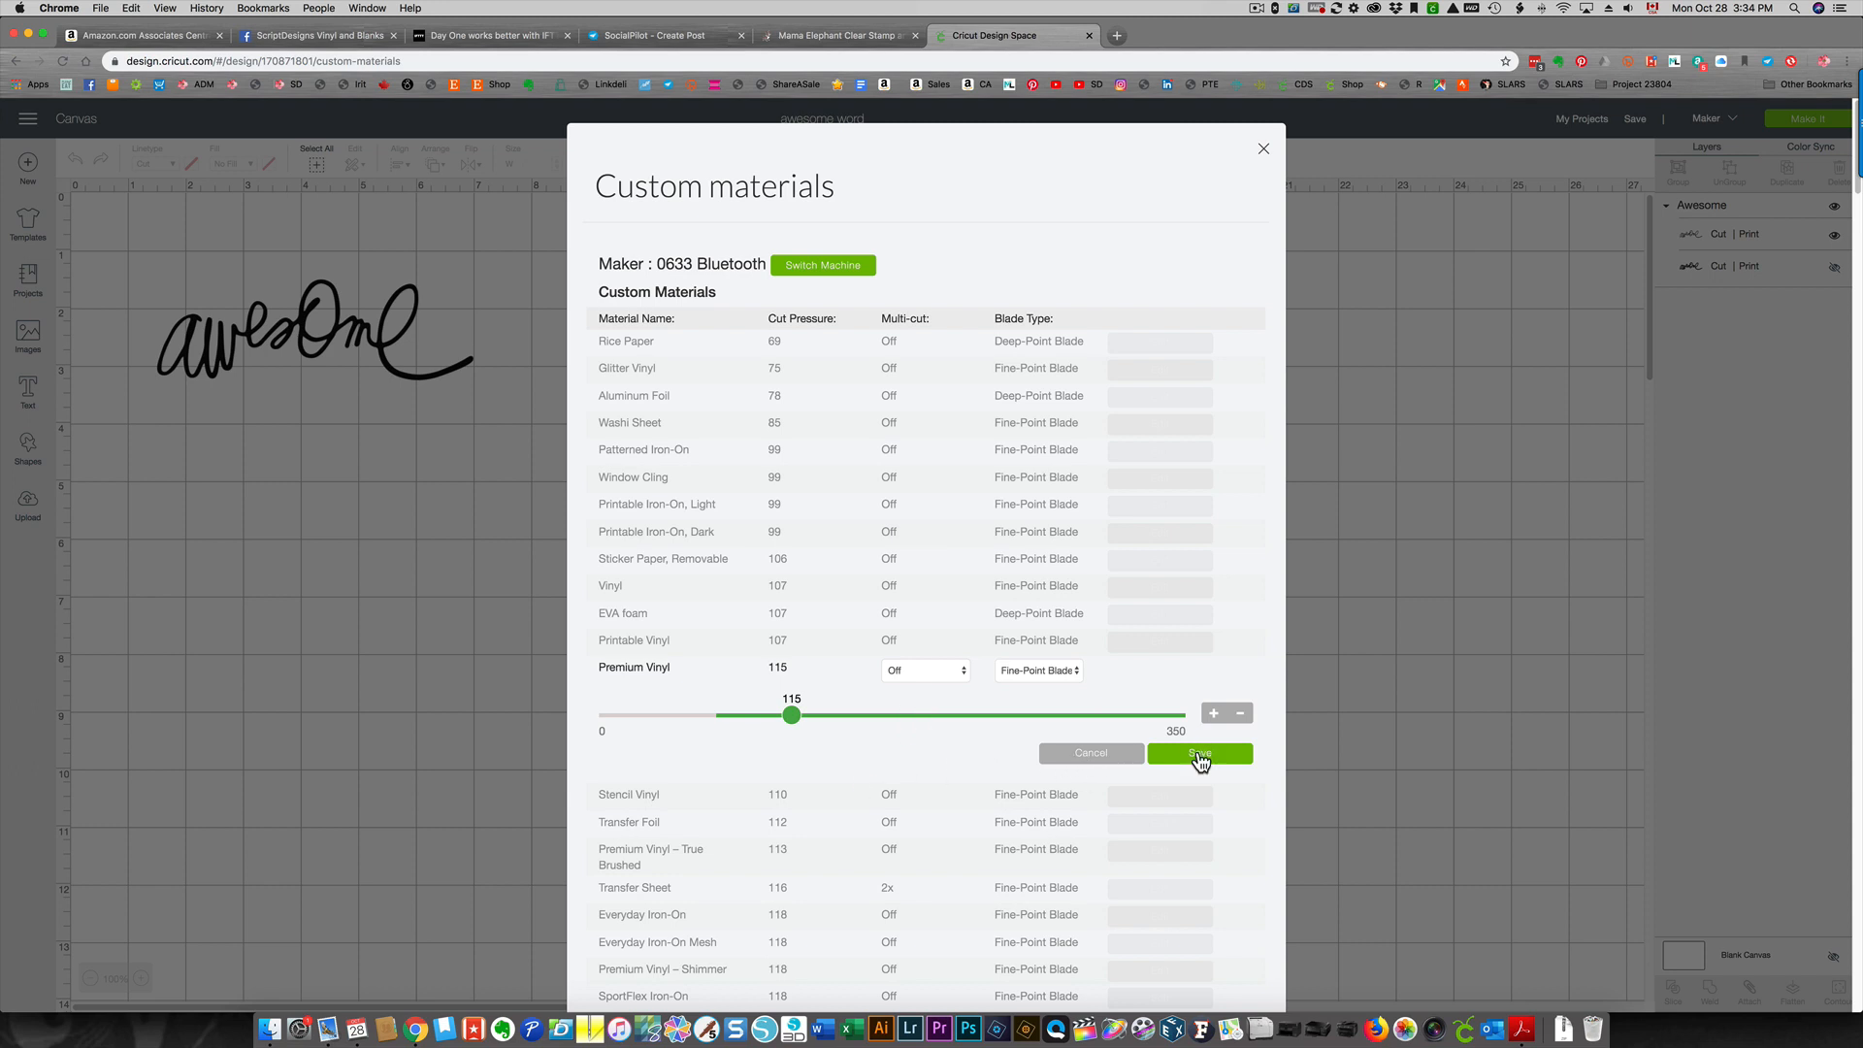
{"action": "left_click", "coordinate": [1200, 753]}
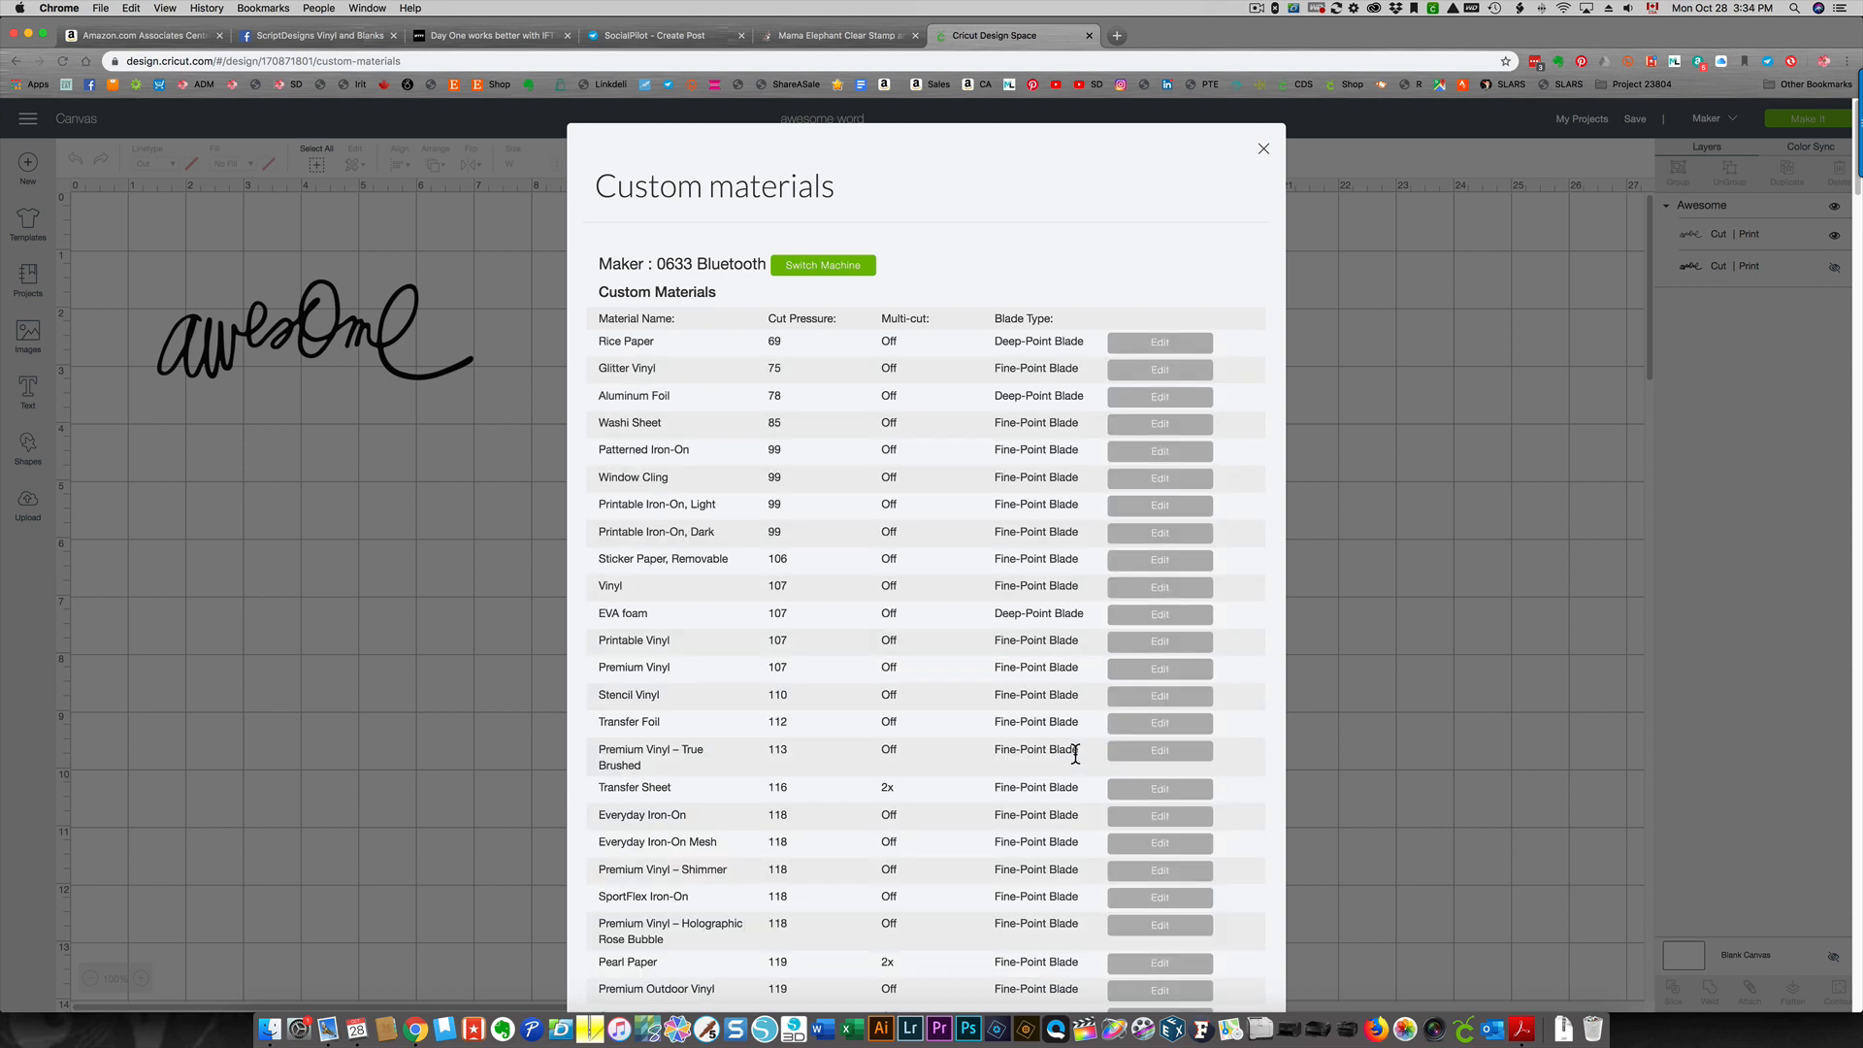
Scroll to the bottom of the Custom materials dialog and close it with Done
{"action": "scroll", "scroll_direction": "down", "scroll_amount": 3}
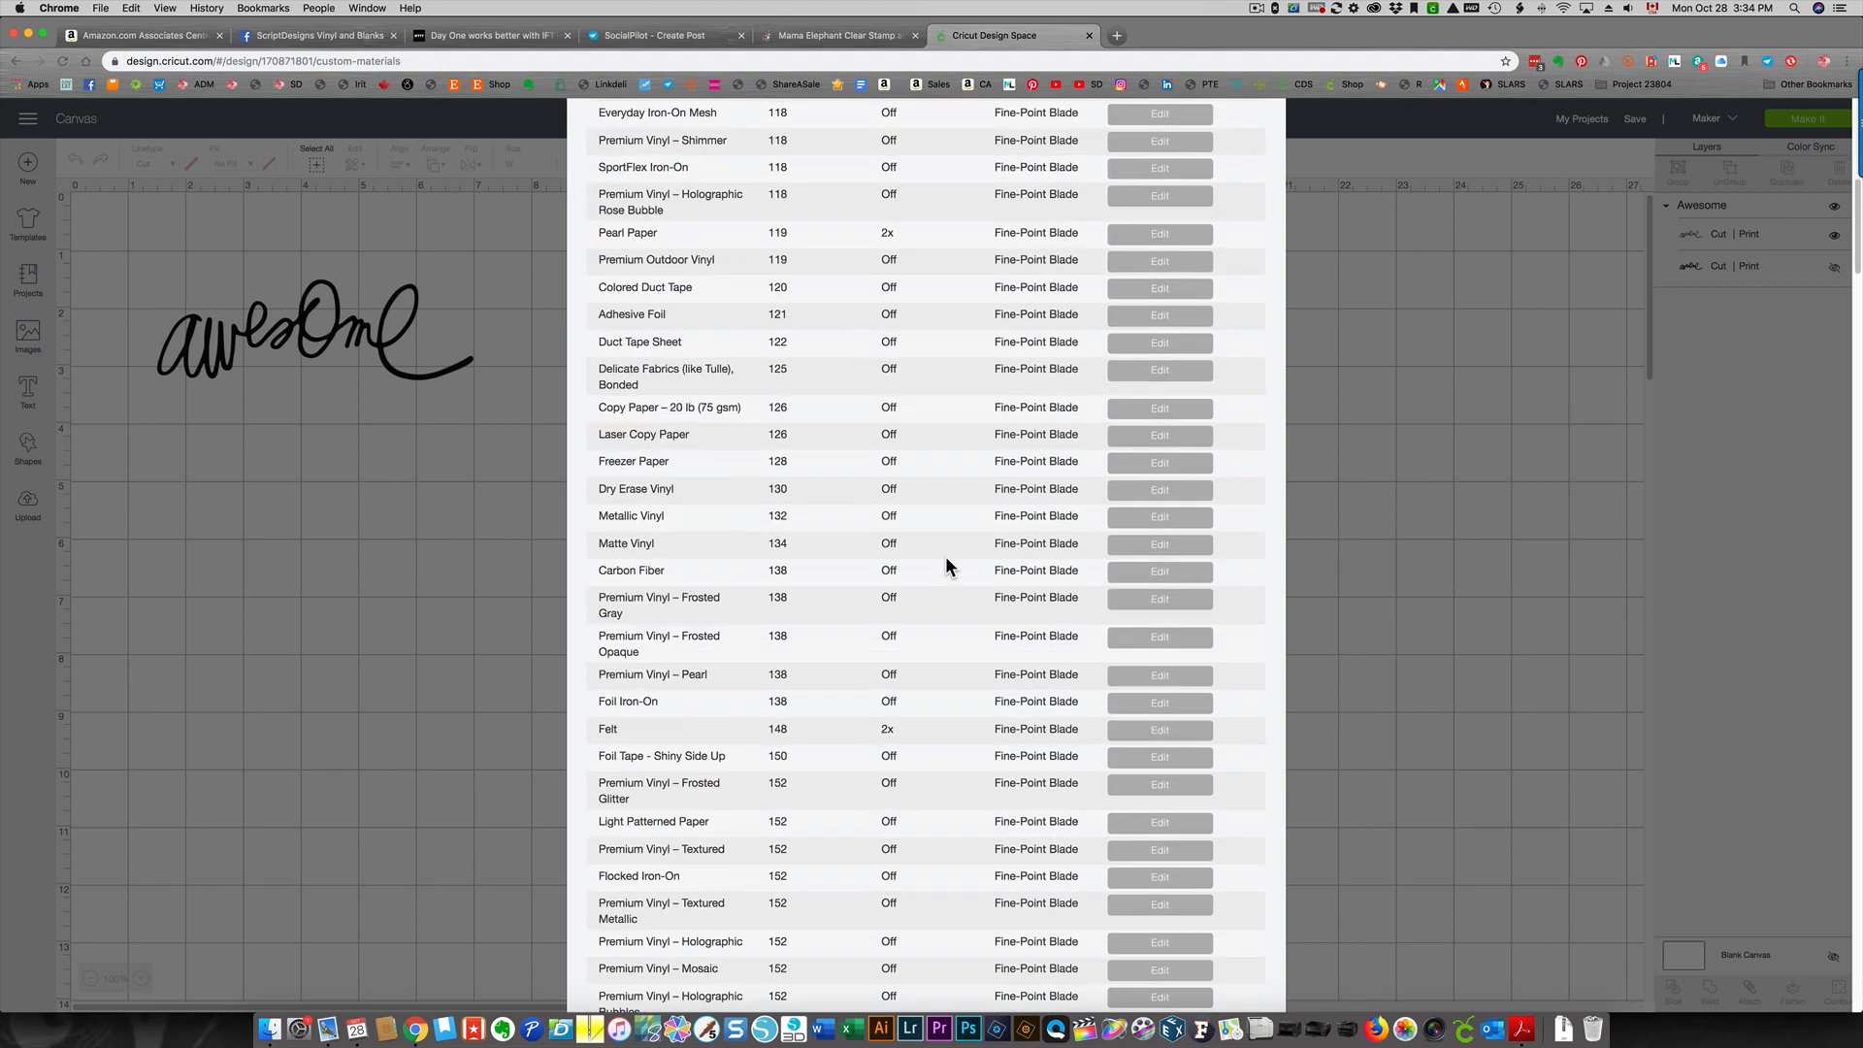
{"action": "scroll", "scroll_direction": "down", "scroll_amount": 3}
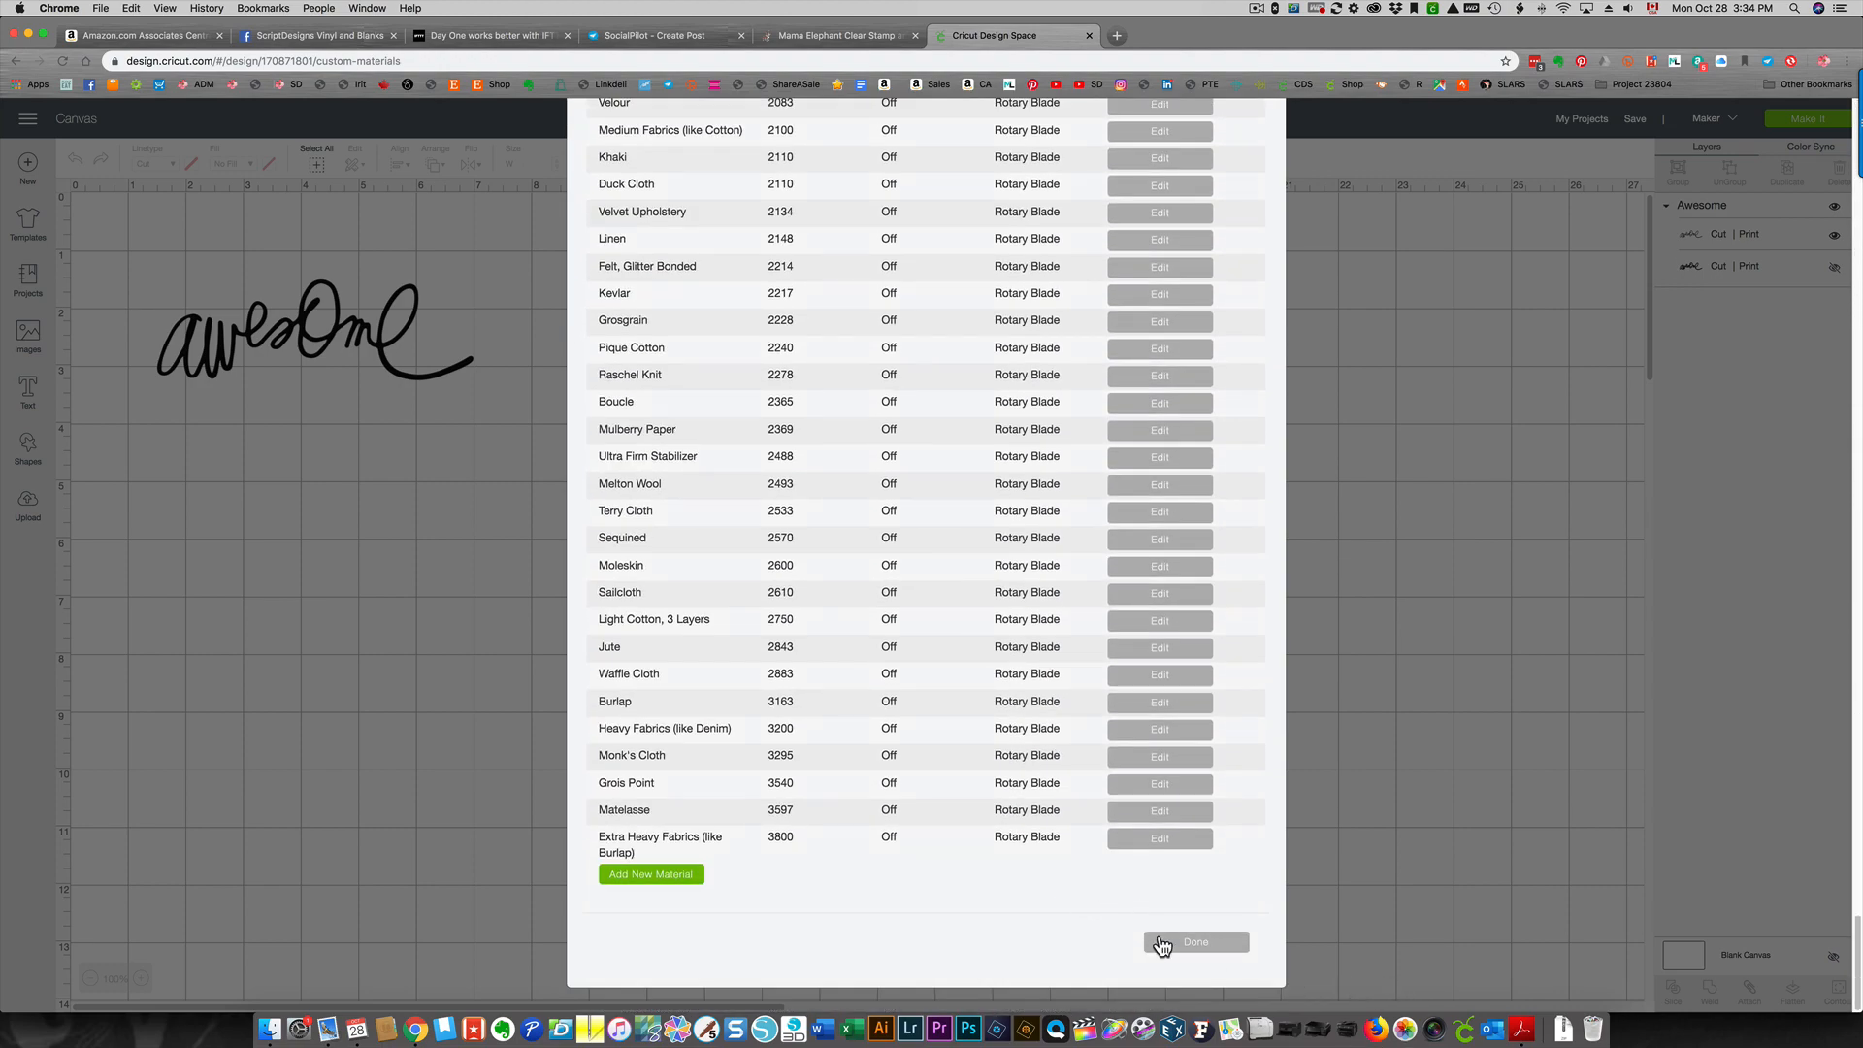
{"action": "left_click", "coordinate": [1195, 941]}
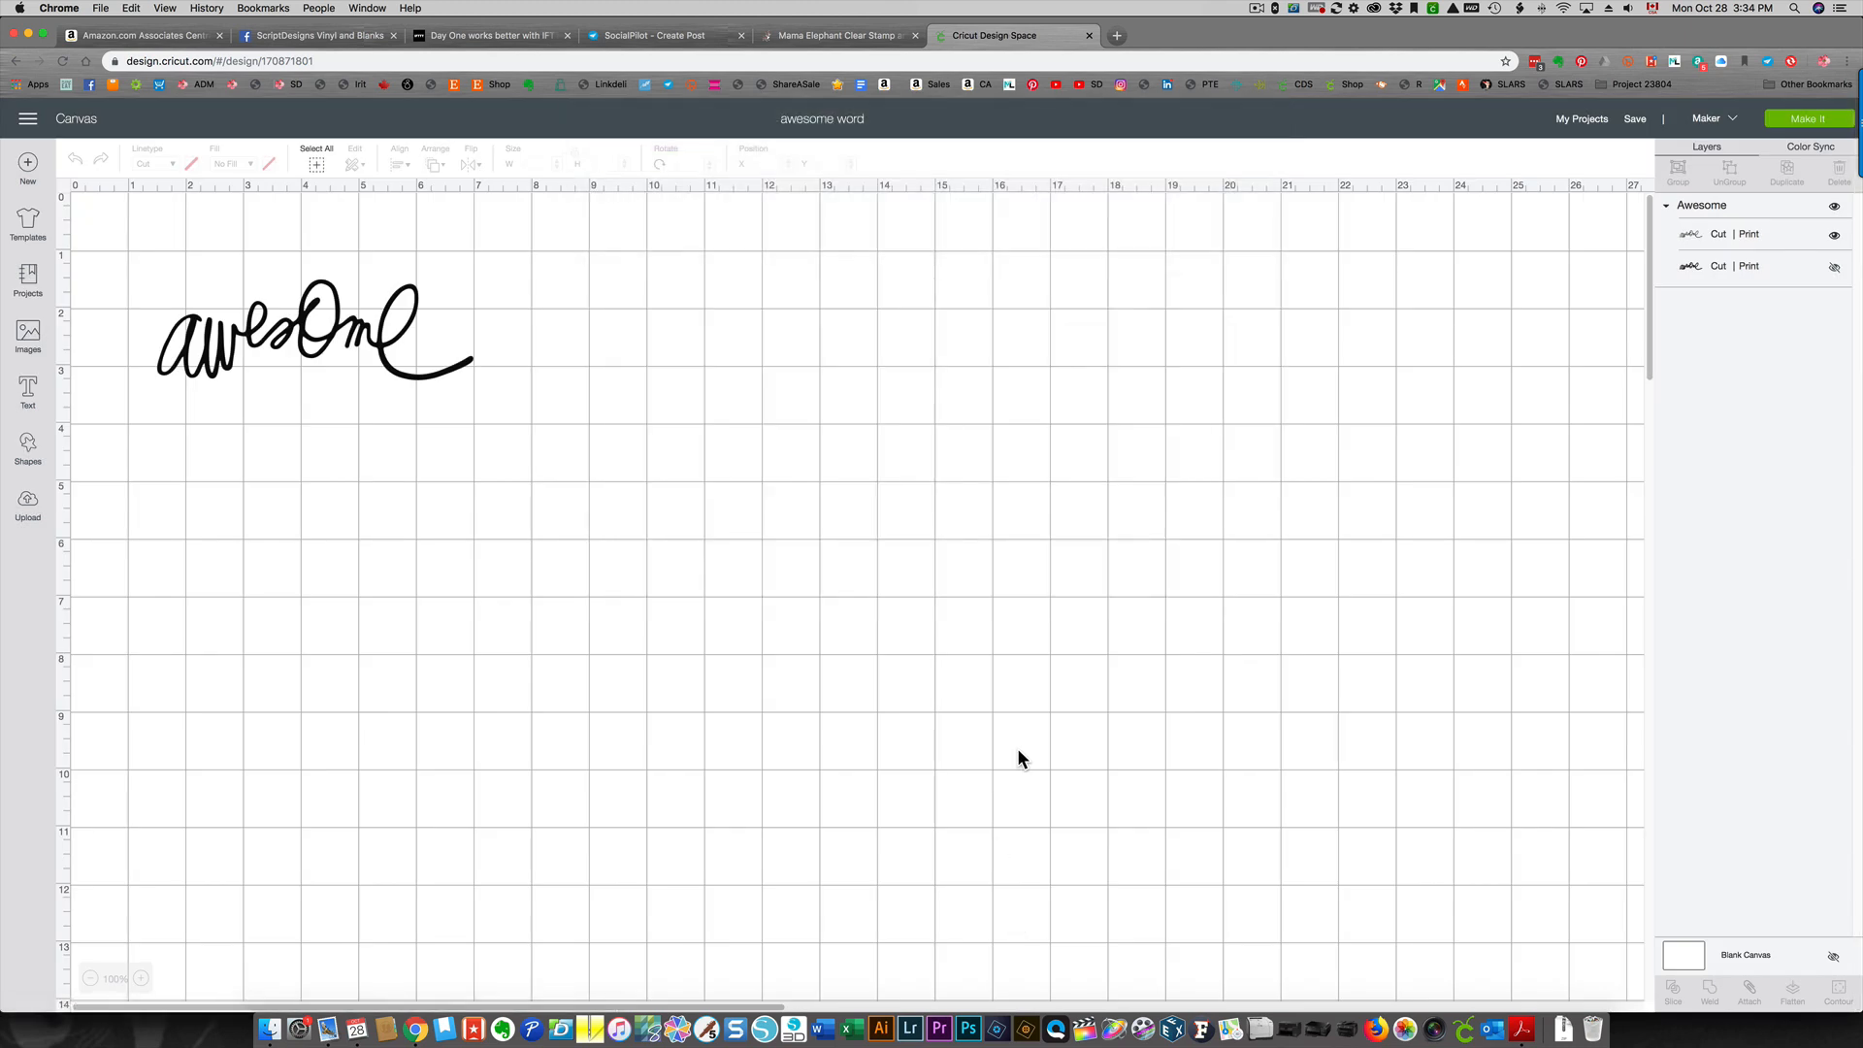